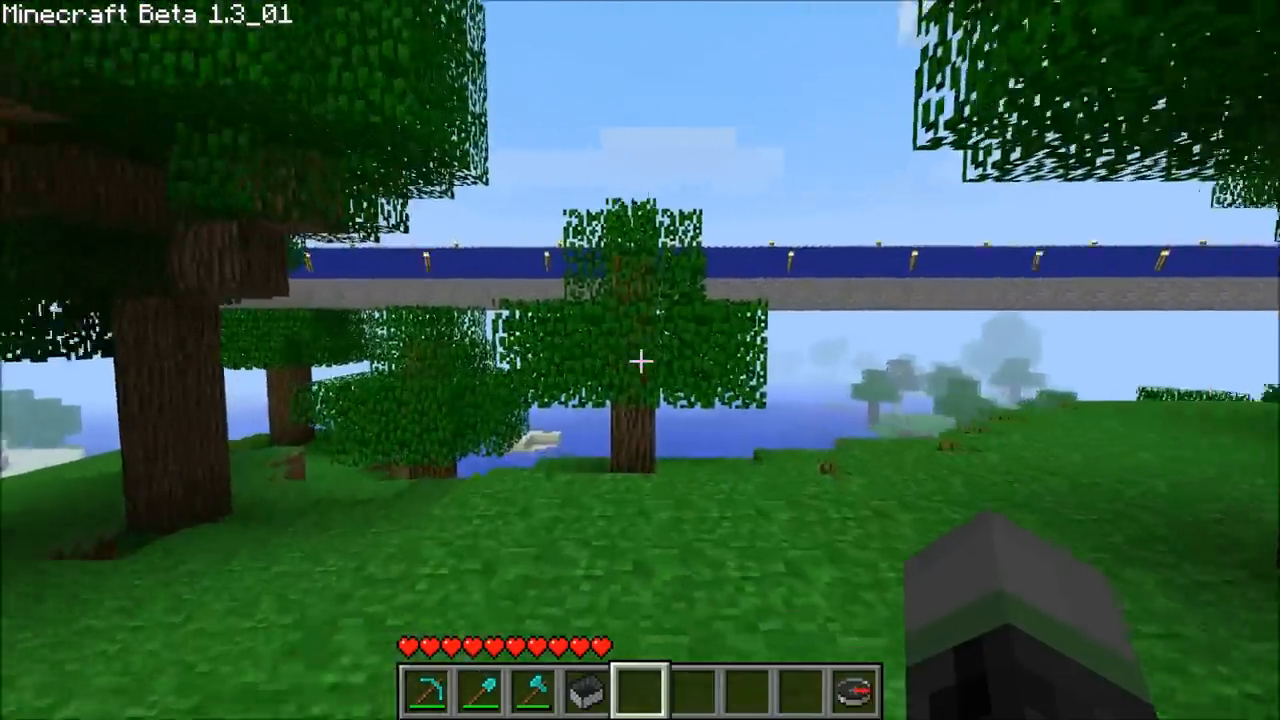
mouse_move(640, 360)
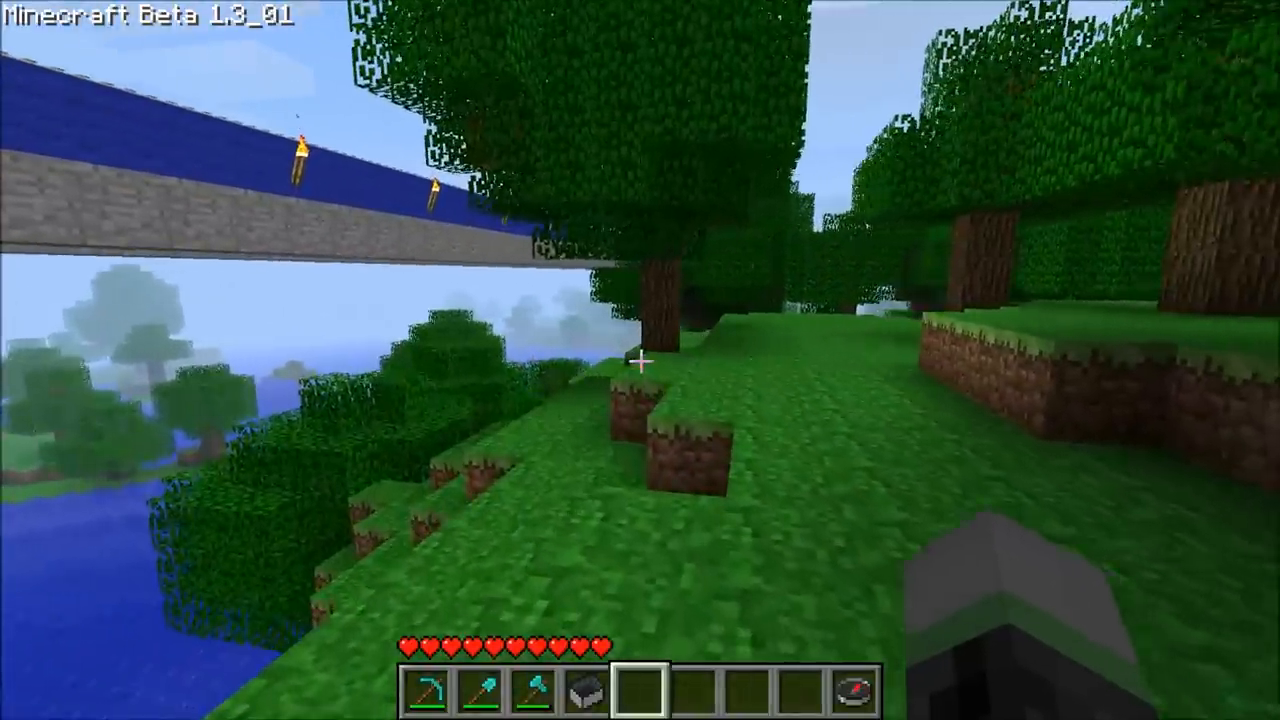
mouse_move(640, 360)
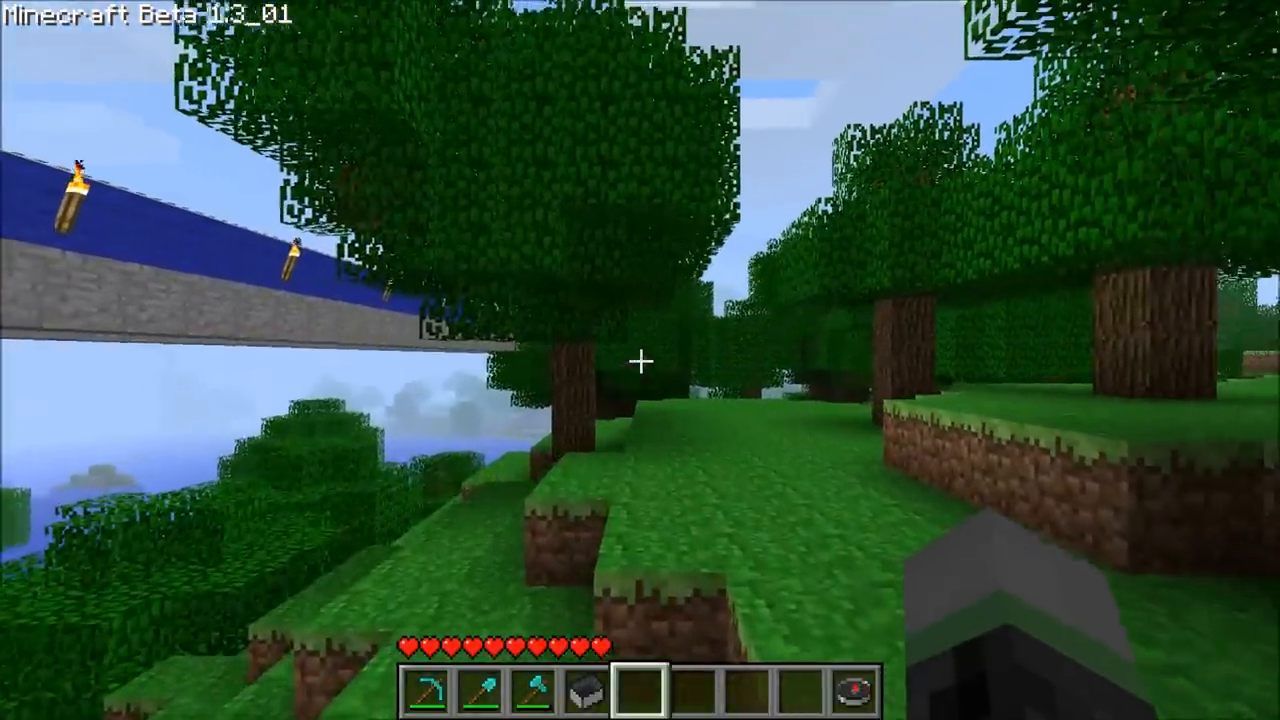
mouse_move(640, 360)
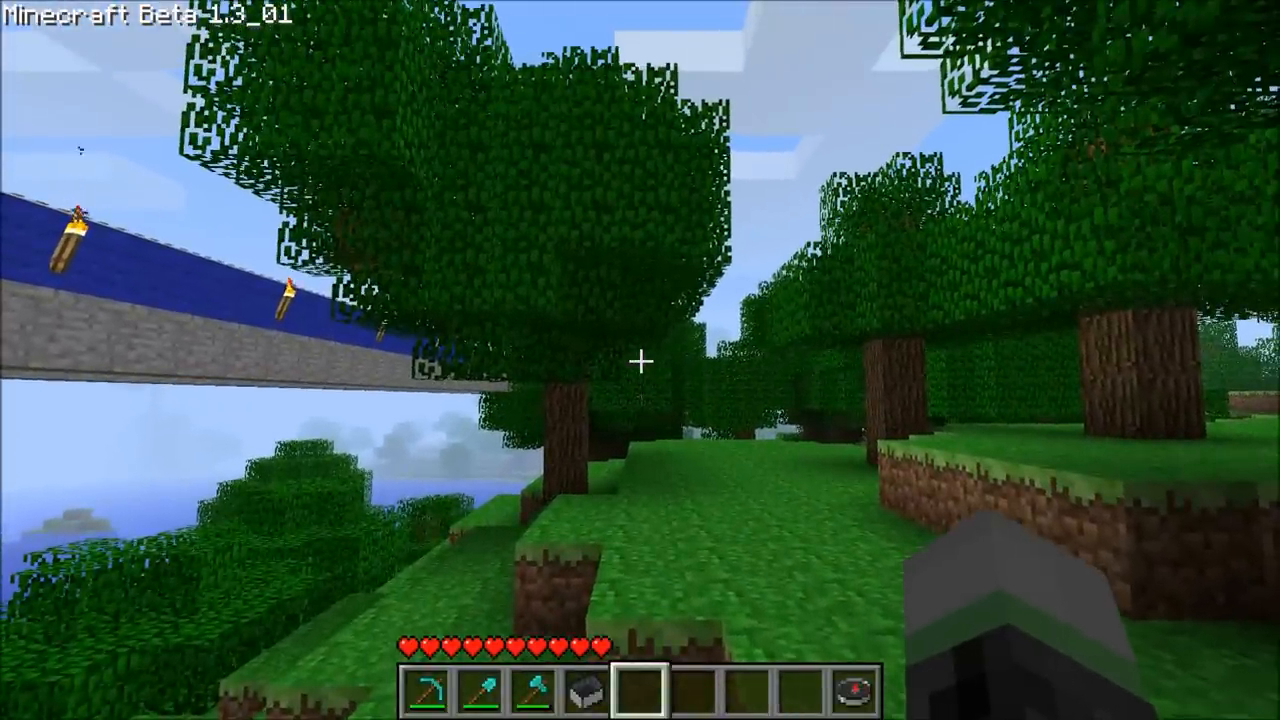
mouse_move(640, 360)
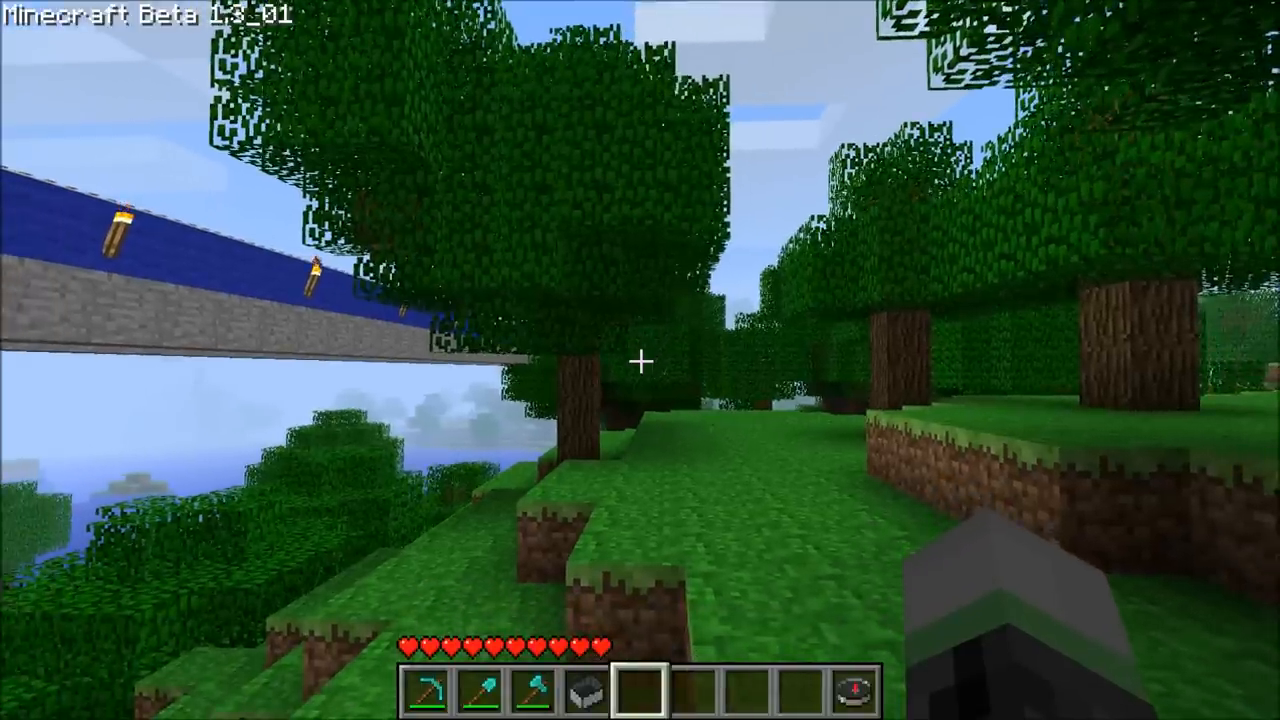
mouse_move(640, 360)
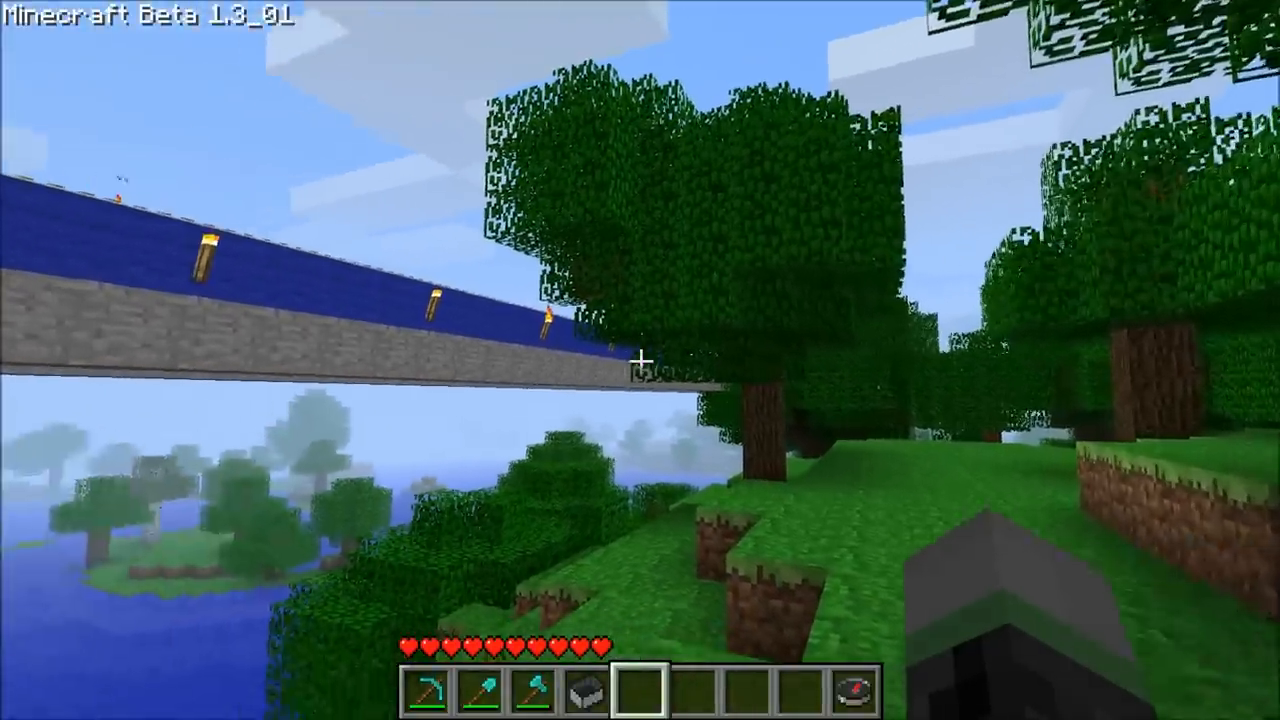
mouse_move(640, 360)
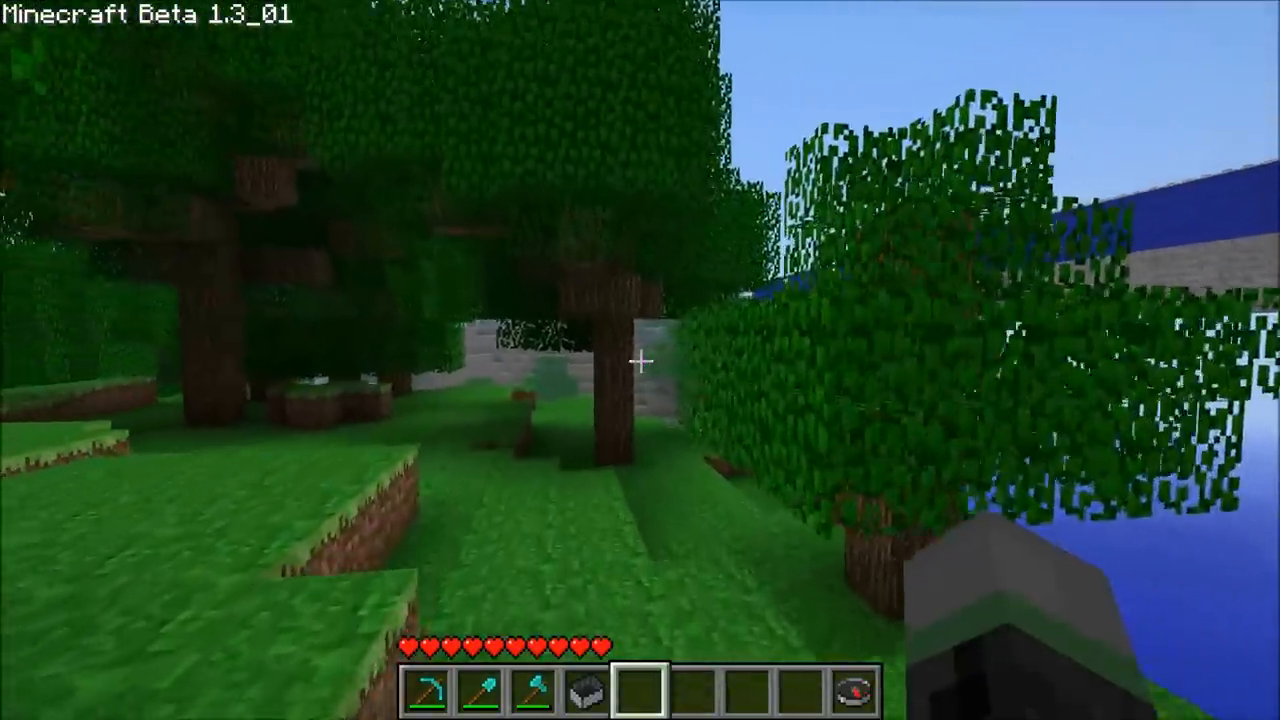
mouse_move(640, 360)
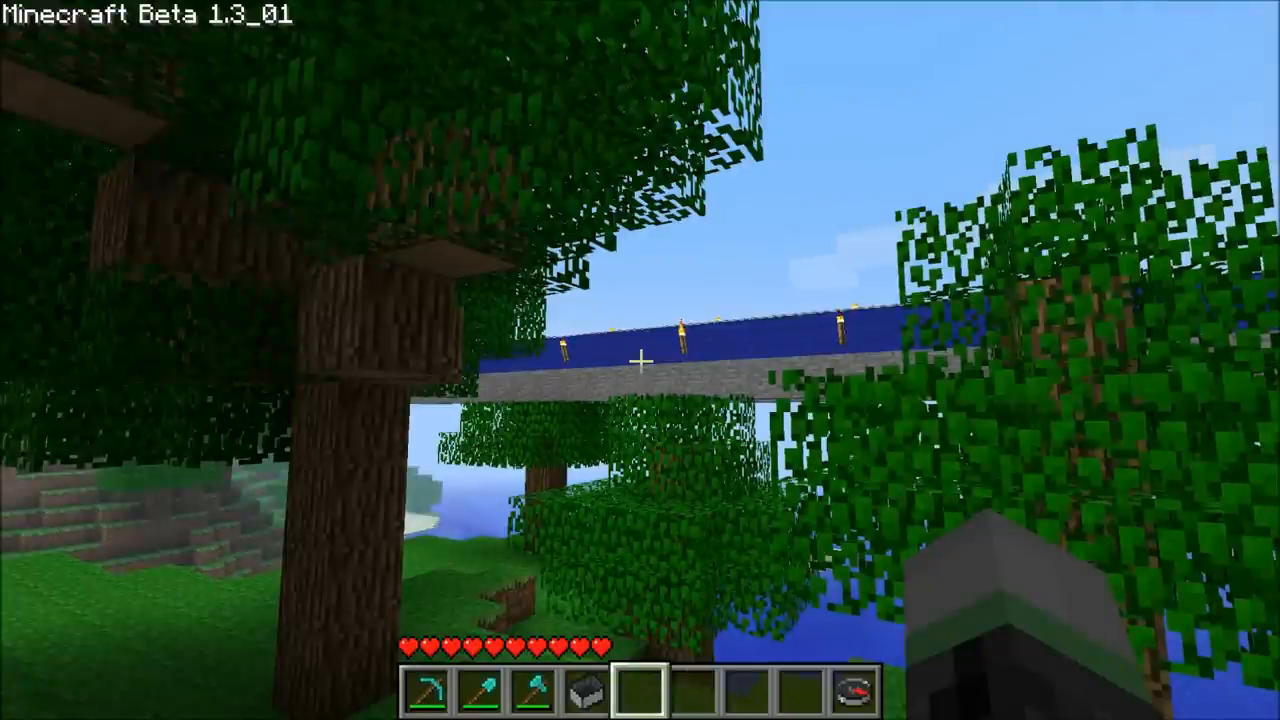
mouse_move(640, 360)
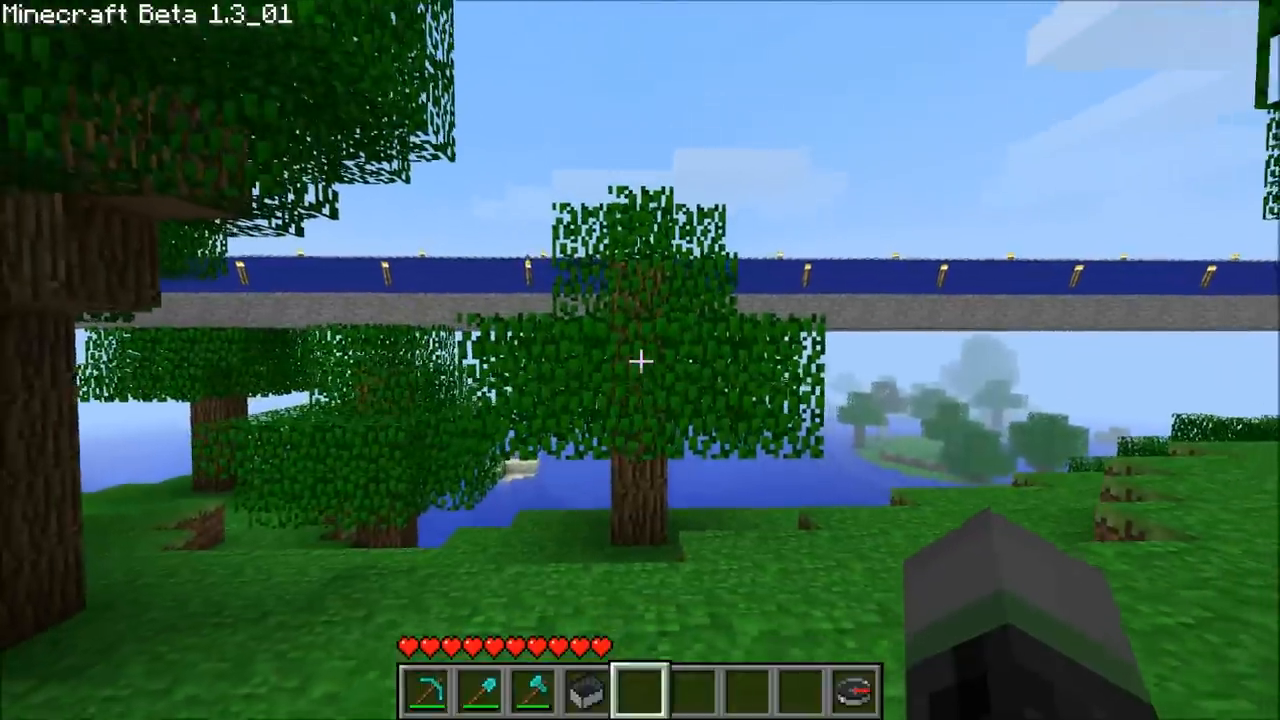
mouse_move(640, 360)
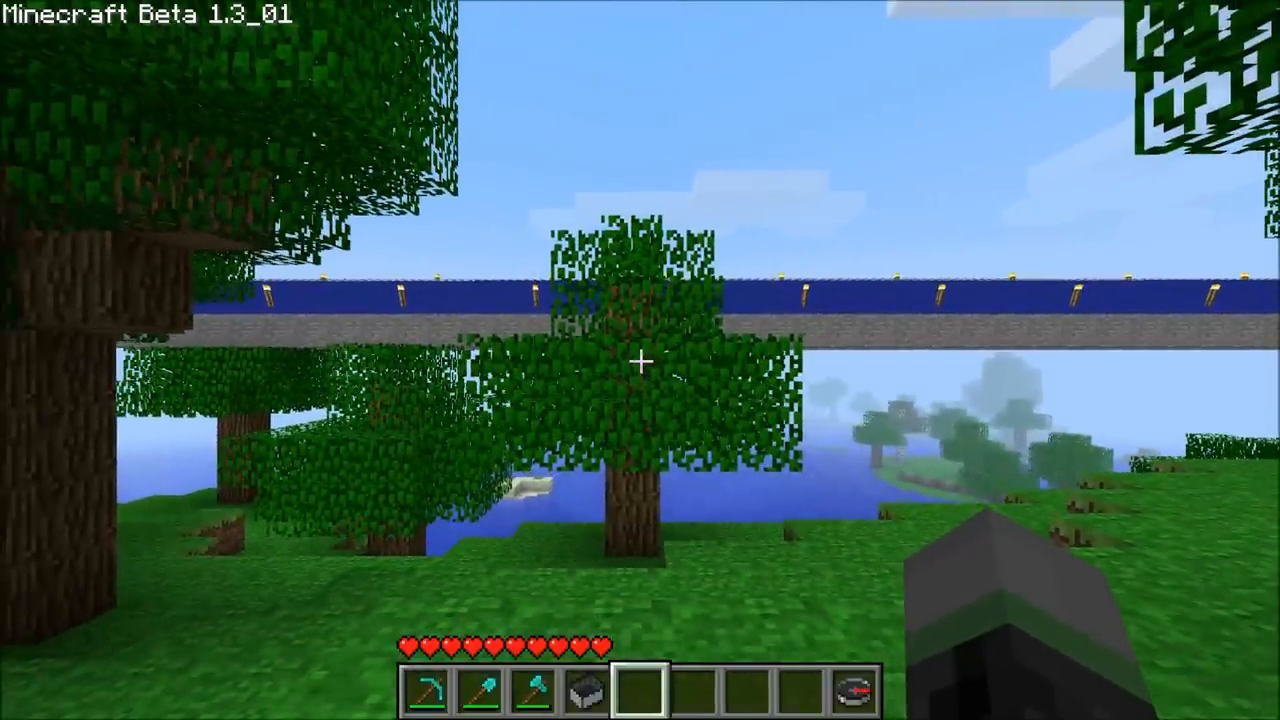
Pause Minecraft and save and quit the Travallion world to return to the desktop
key("Escape")
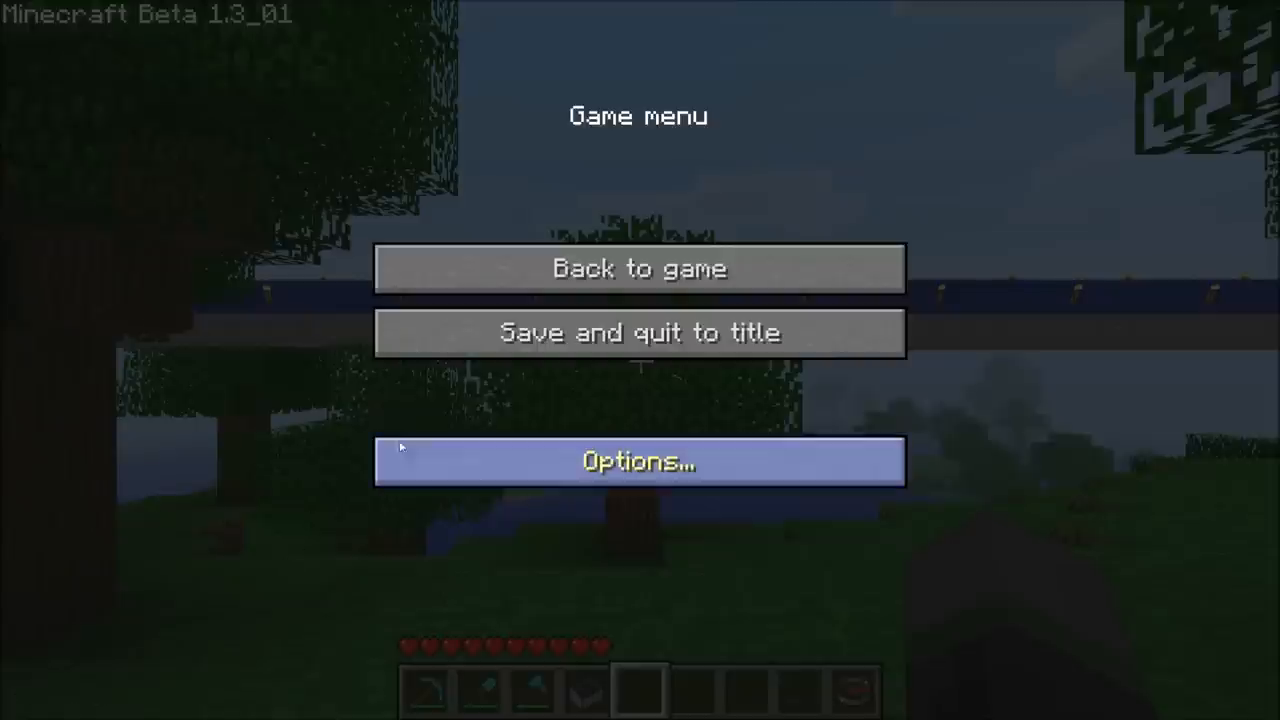
left_click(640, 332)
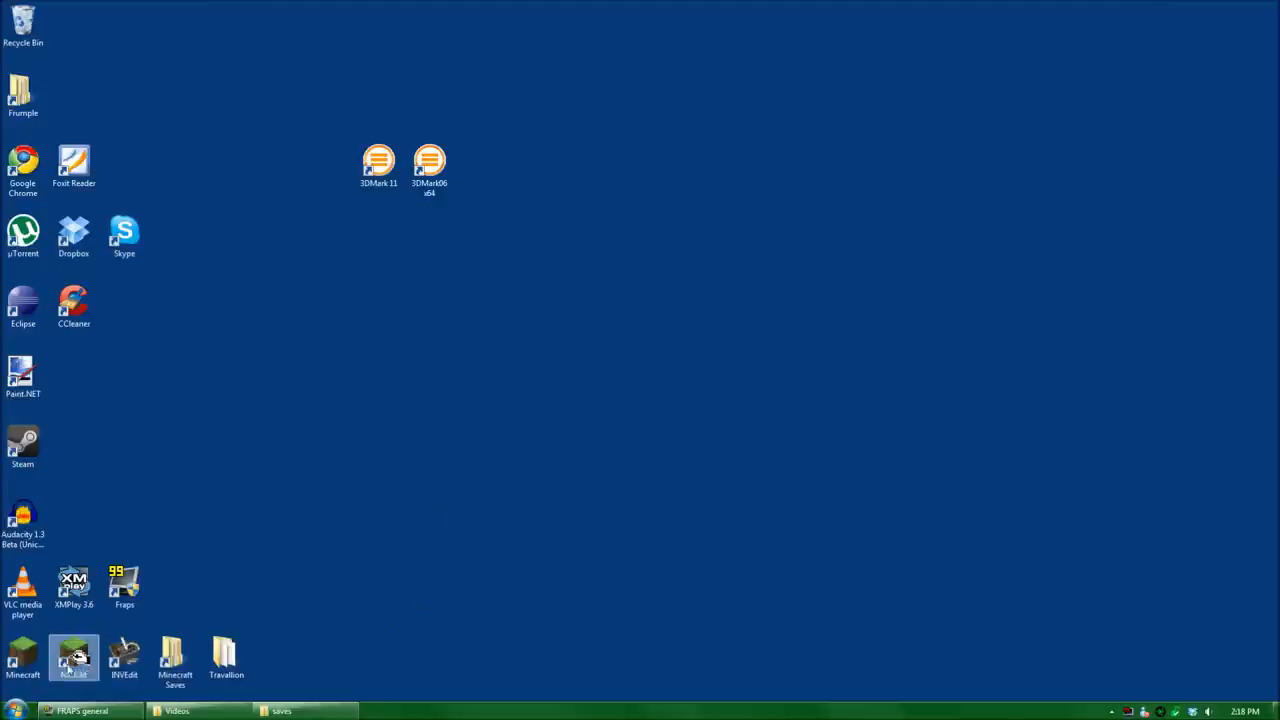
Launch MCEdit, dismiss the close-Minecraft warning and maximize its window to the start menu
double_click(74, 656)
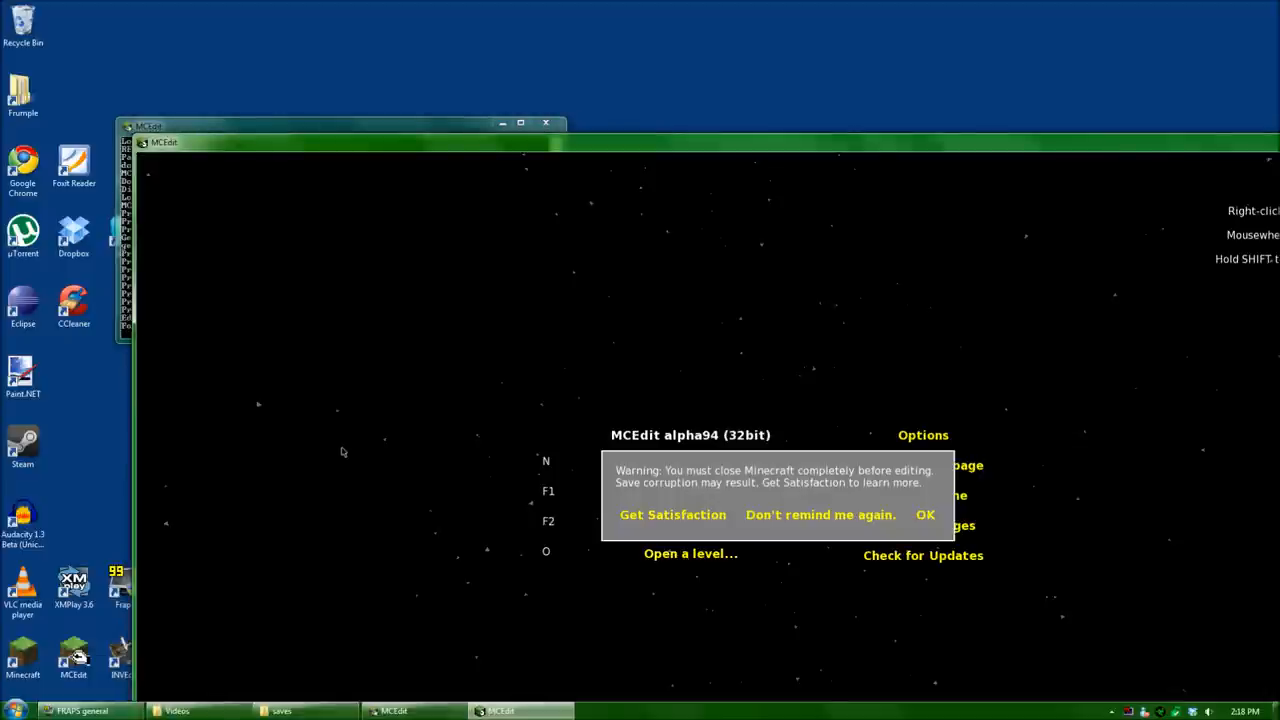
mouse_move(724, 424)
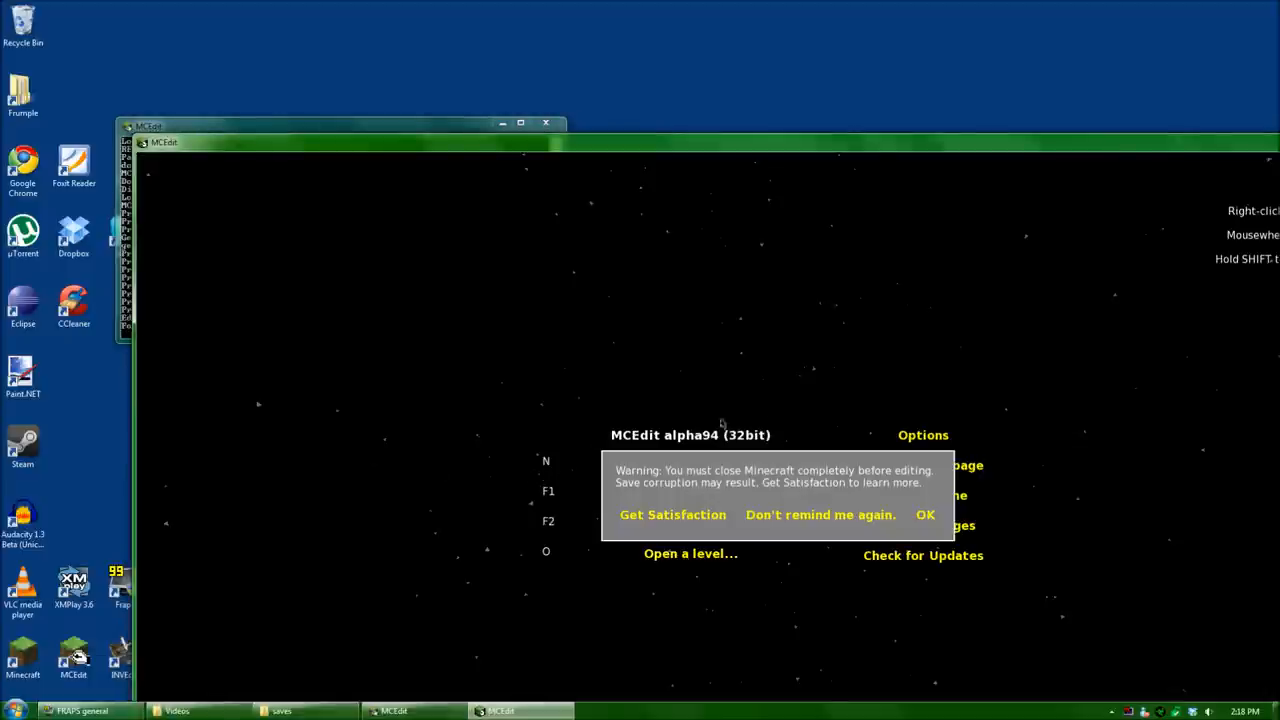
mouse_move(568, 504)
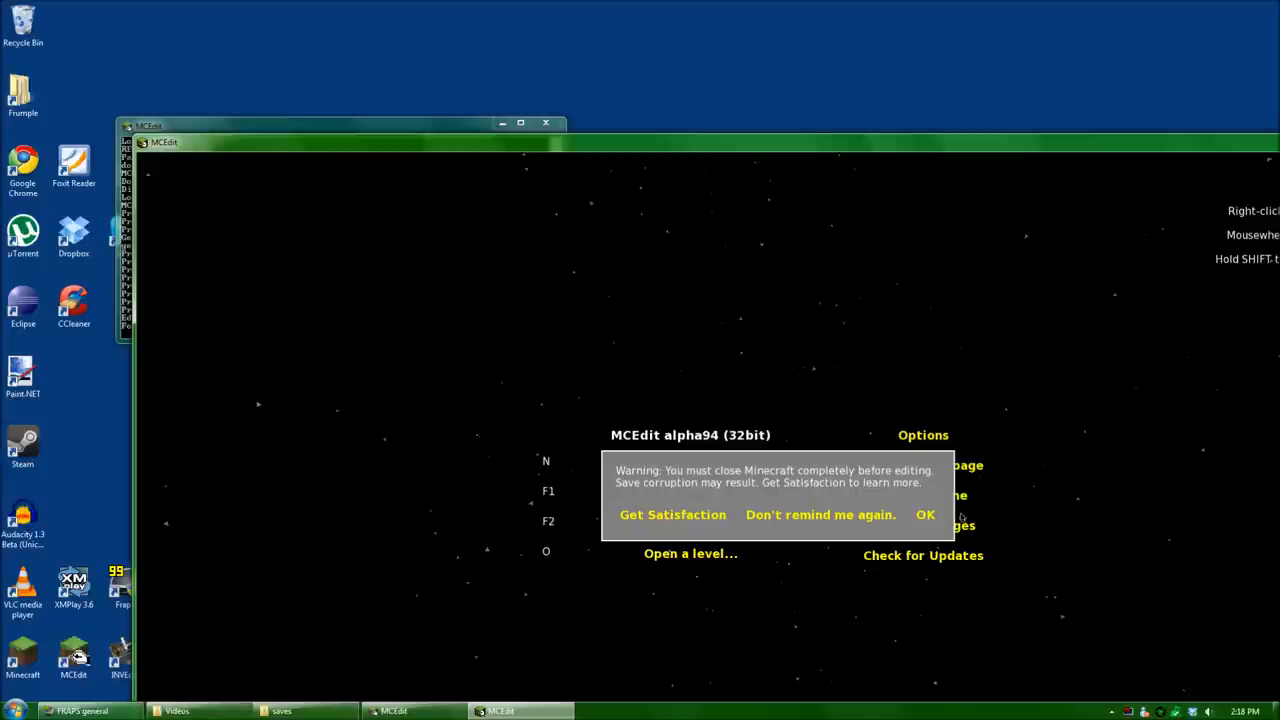
left_click(924, 514)
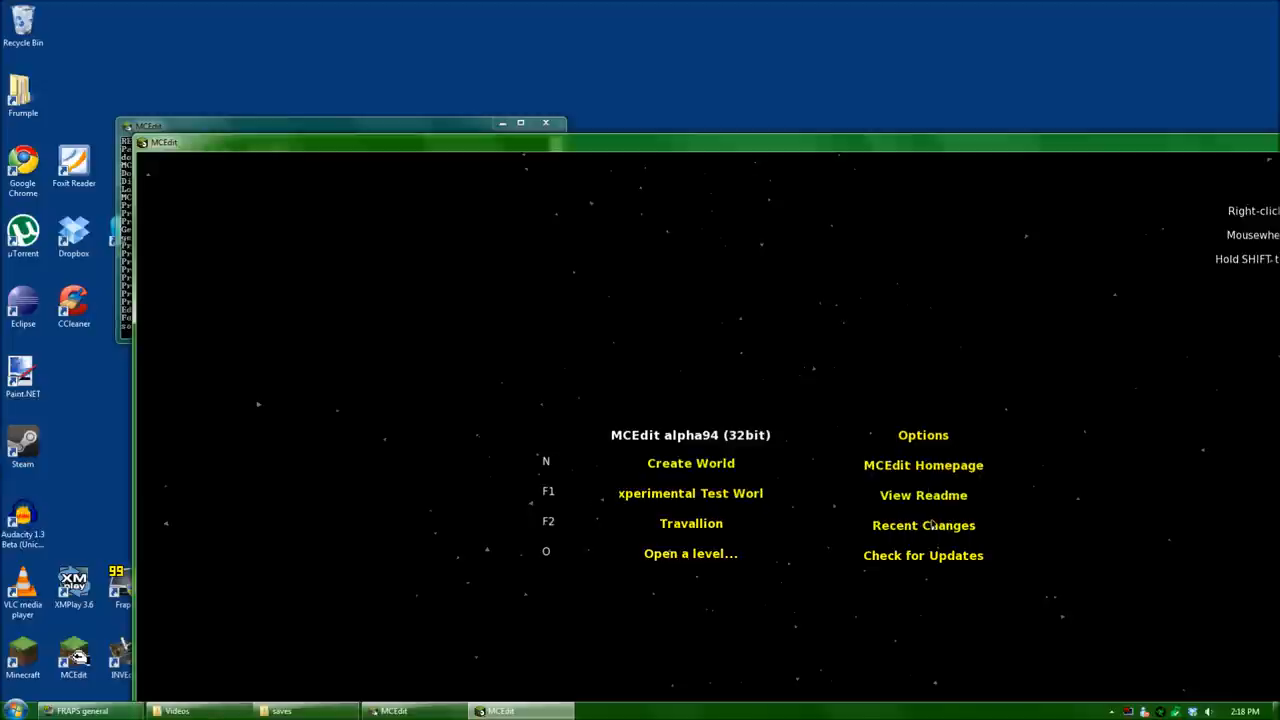
left_click(520, 122)
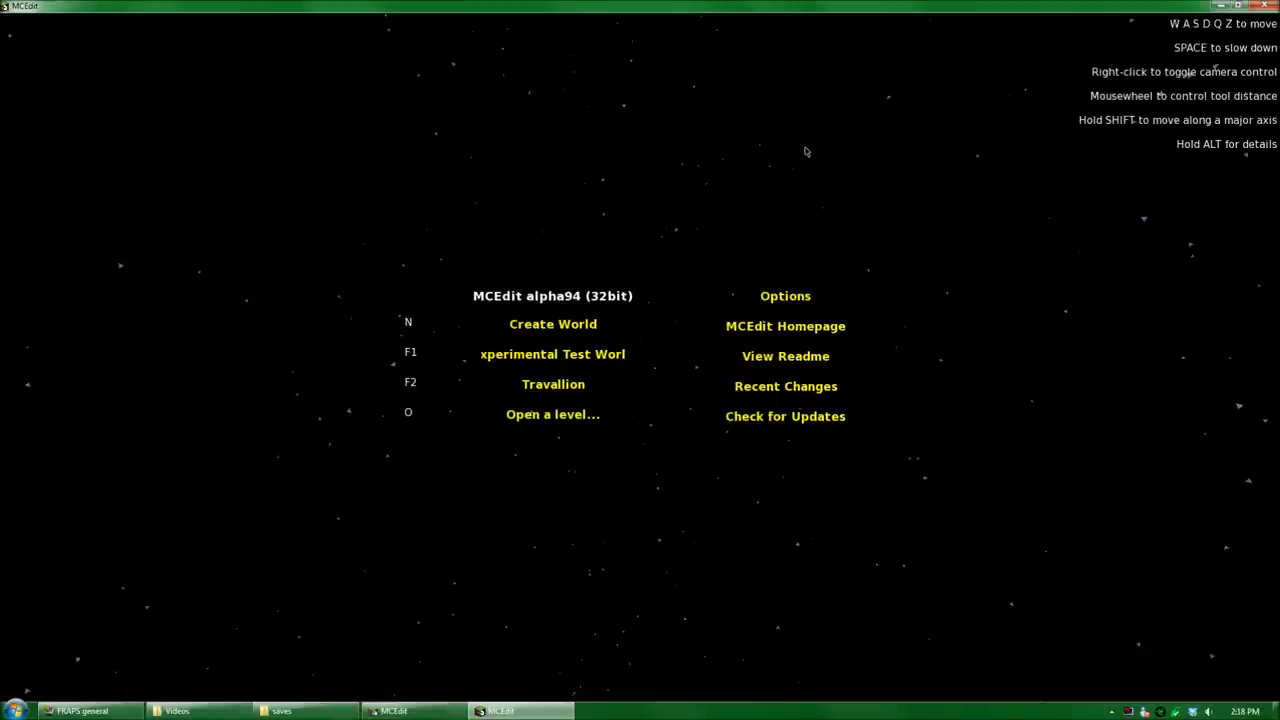
mouse_move(756, 480)
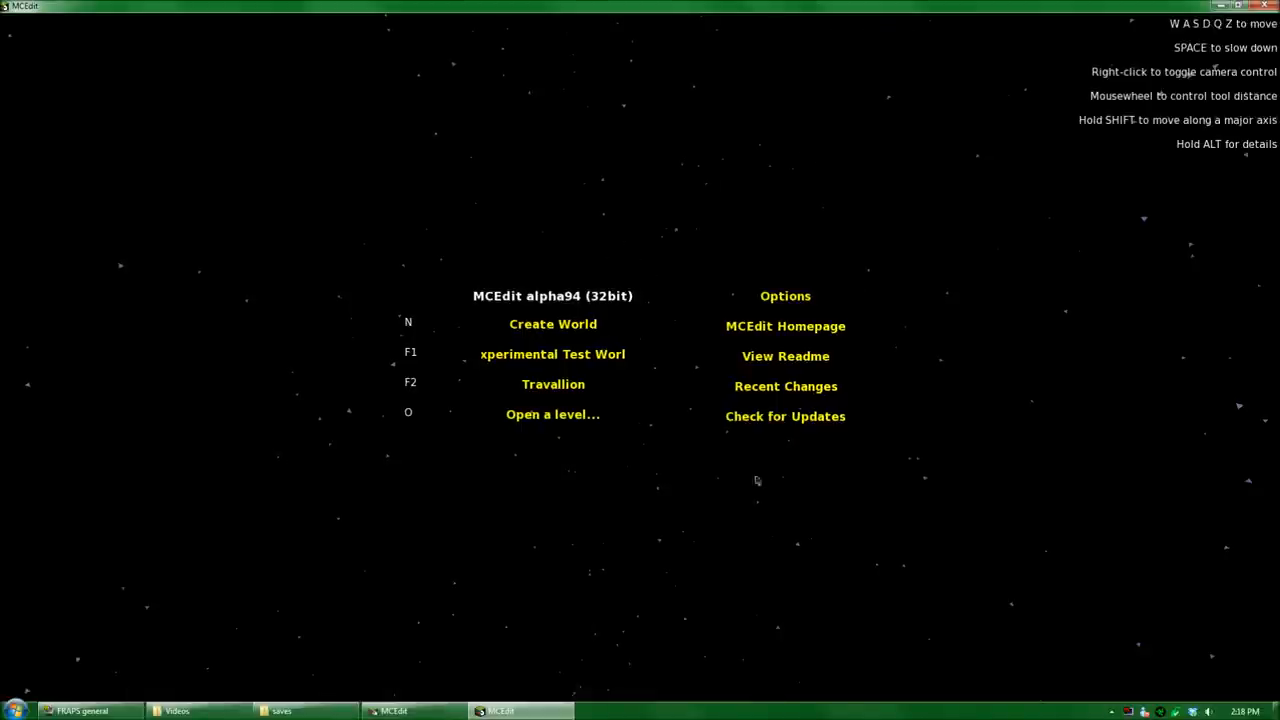
mouse_move(868, 334)
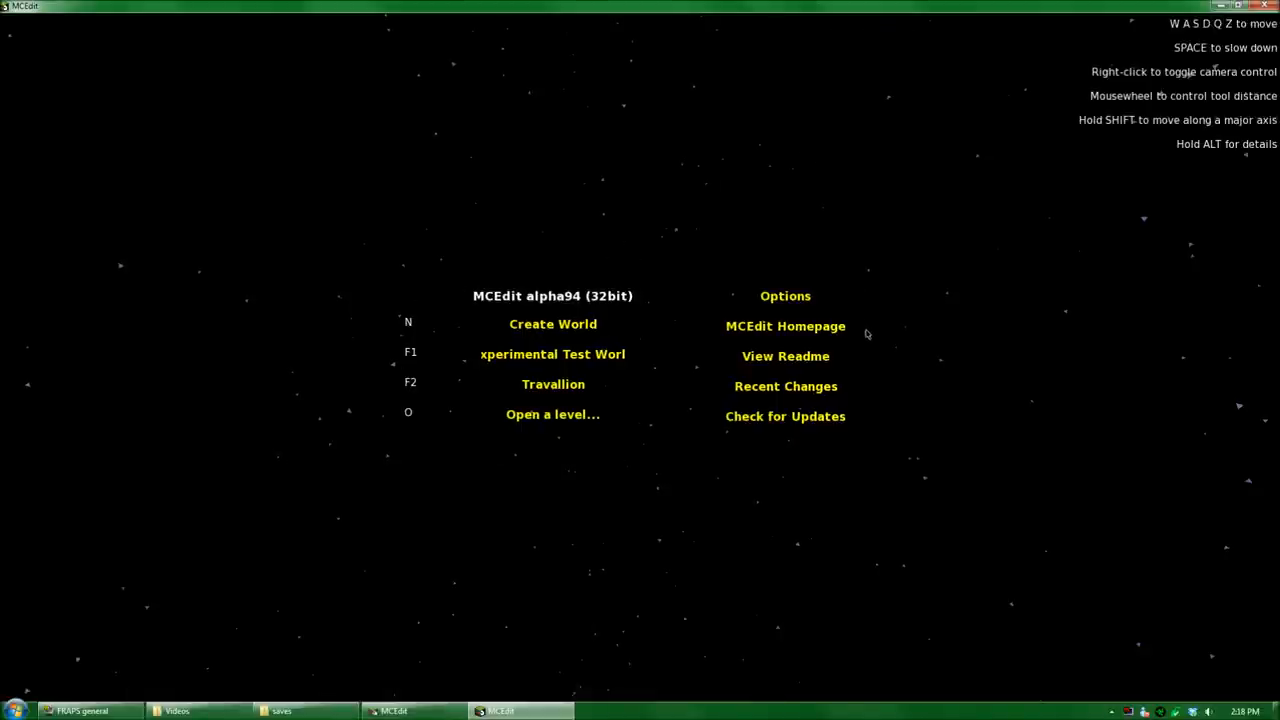
mouse_move(552, 414)
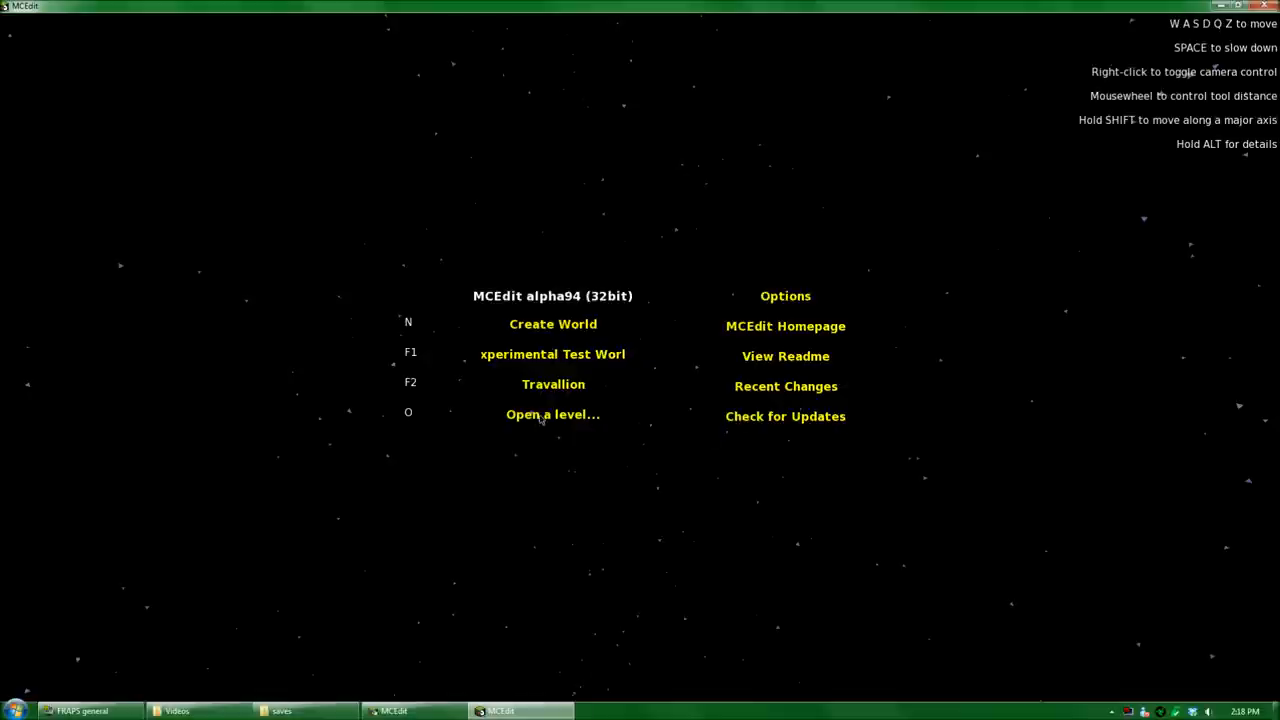
Load the Travallion world by choosing its level.dat file from the saves browser
left_click(552, 414)
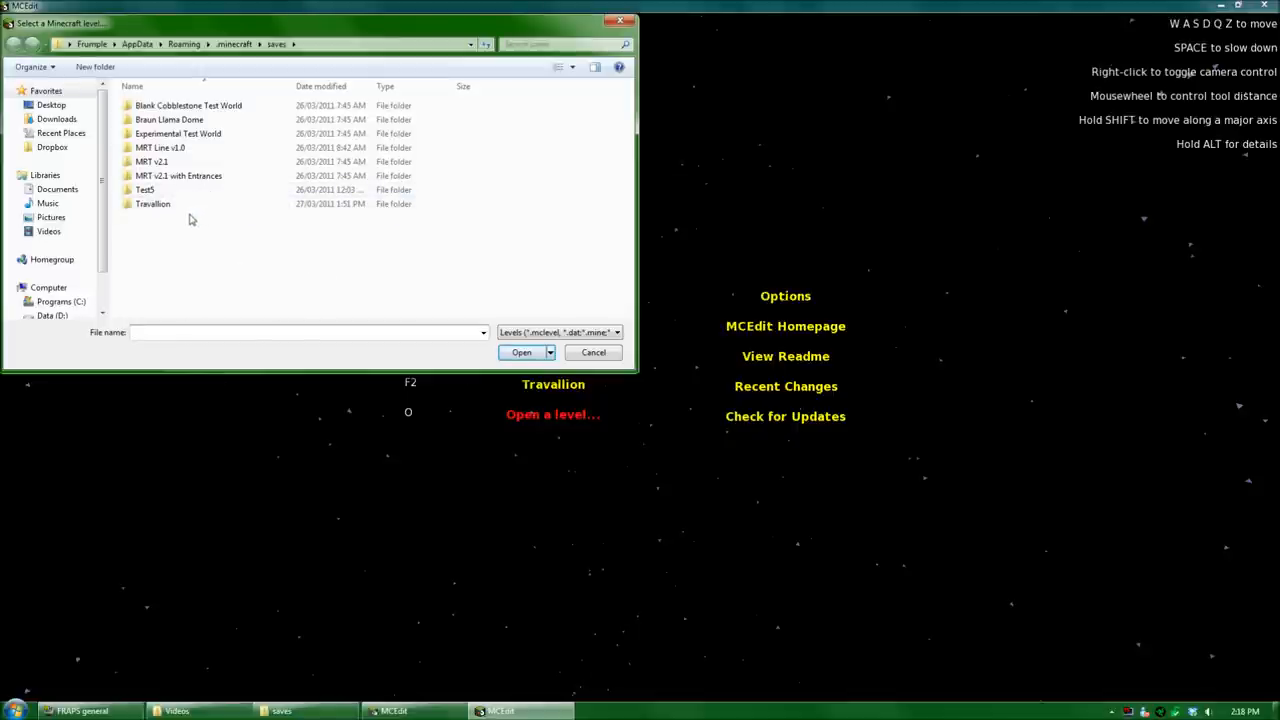
mouse_move(152, 204)
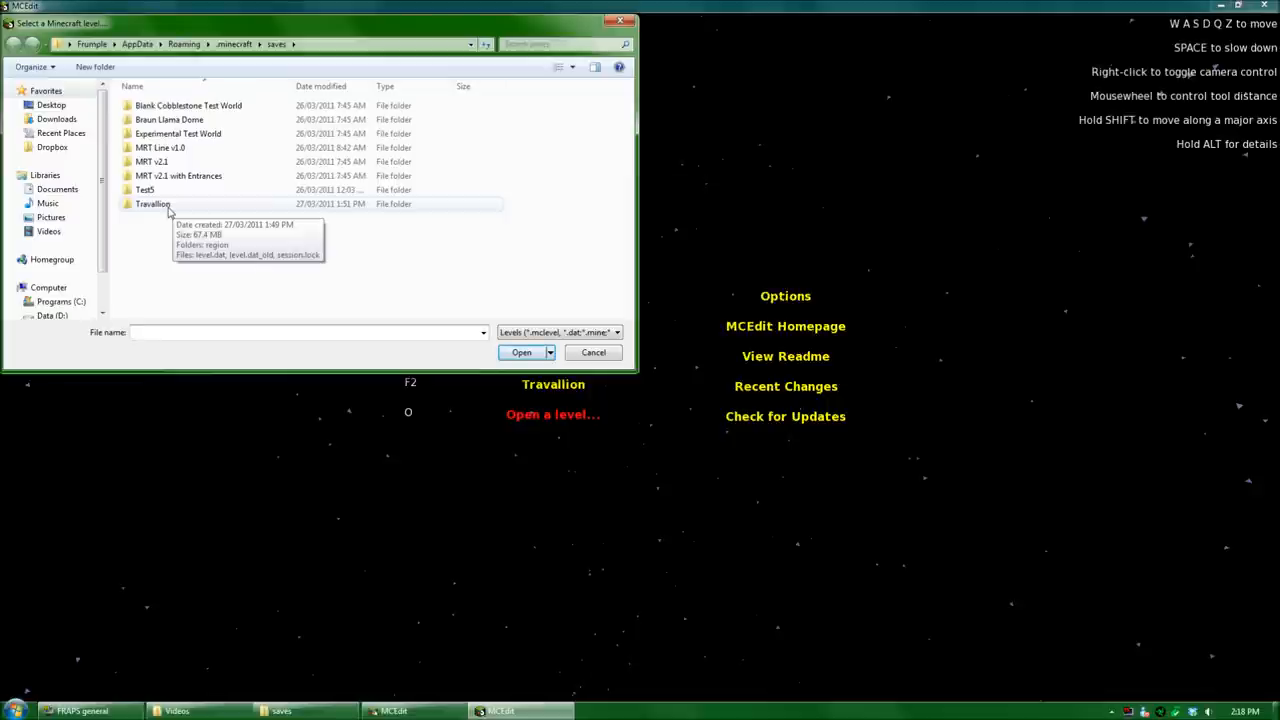
double_click(152, 204)
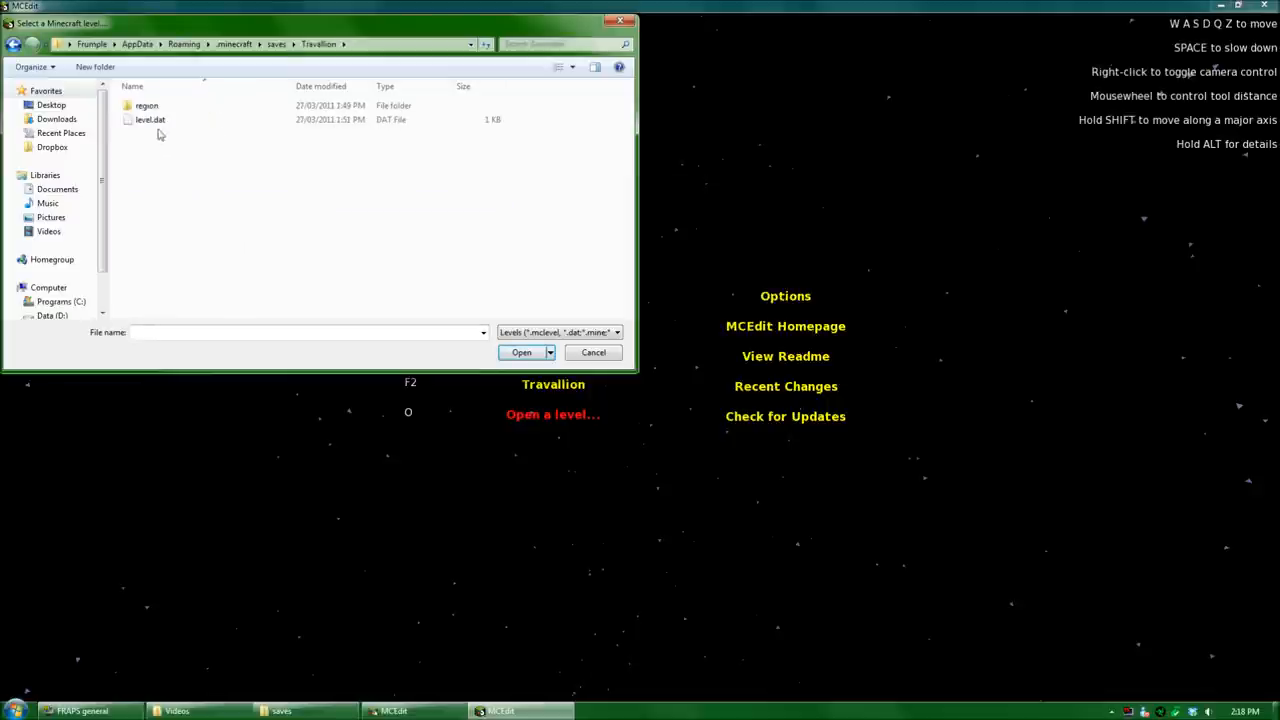
left_click(150, 120)
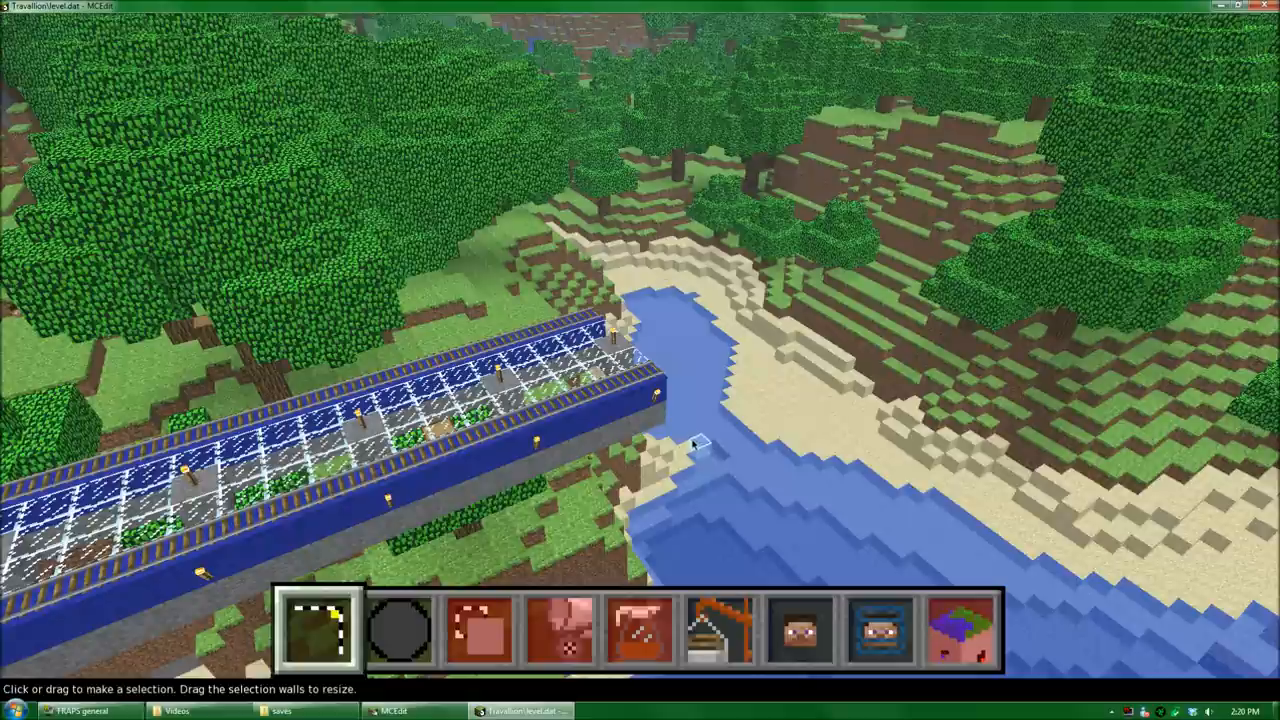
mouse_move(718, 628)
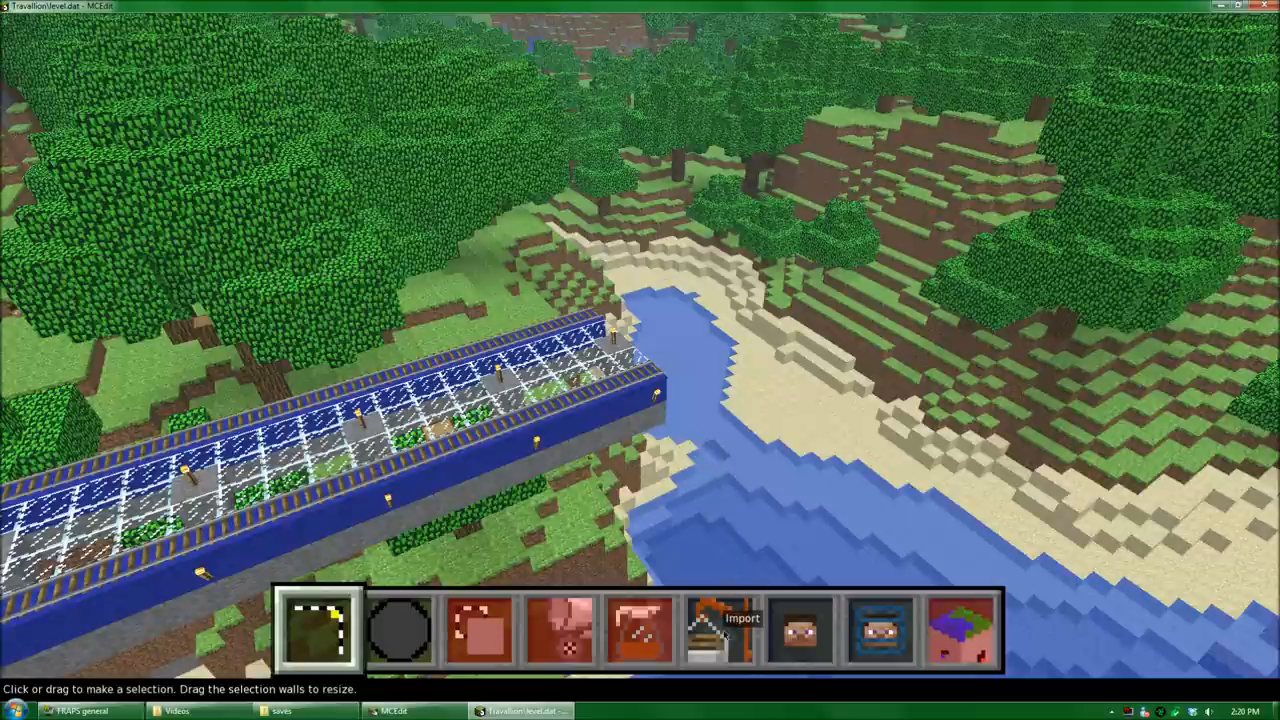
Import station_elevated_side_south_2.1.schematic from the V2.1 South folder as a floating preview
left_click(718, 628)
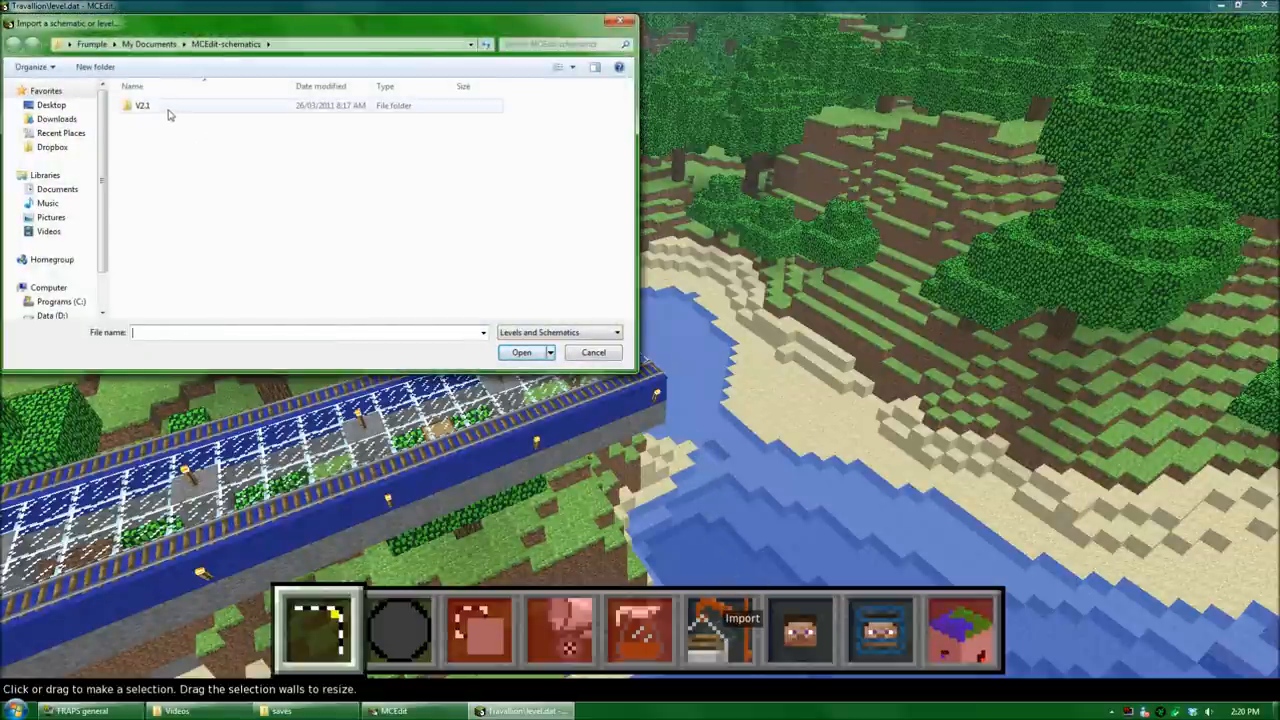
double_click(140, 104)
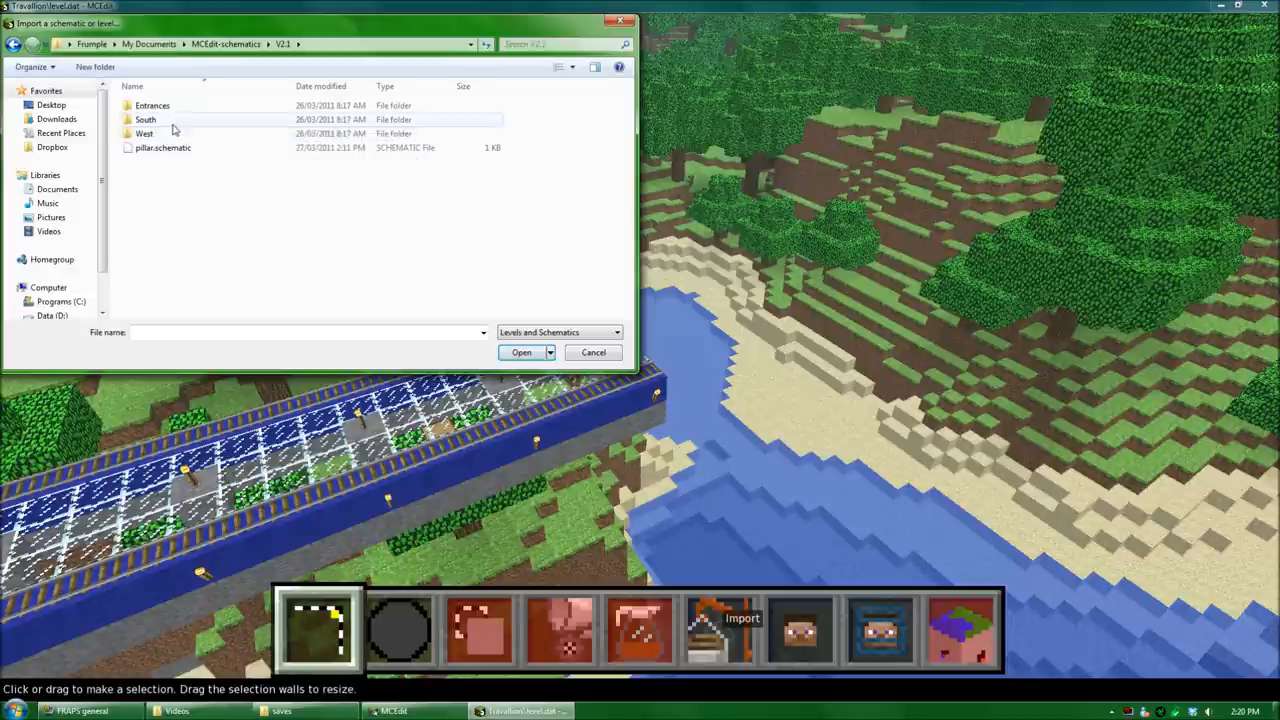
mouse_move(144, 120)
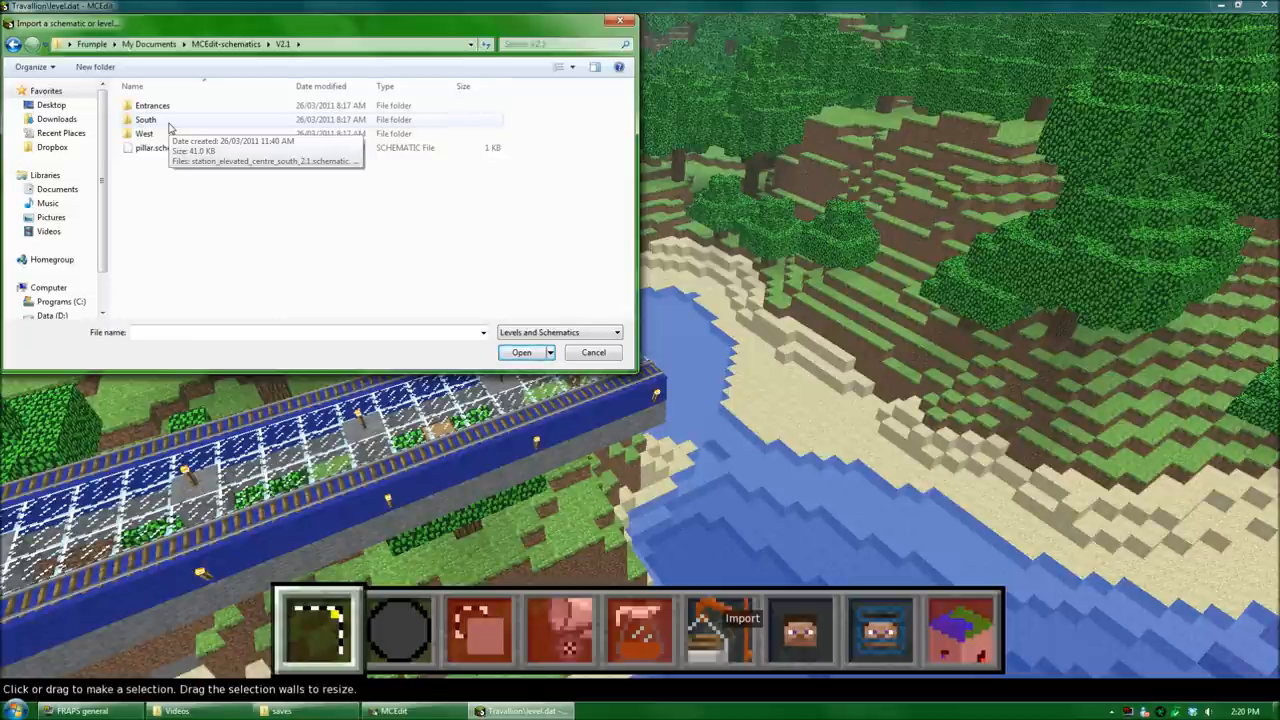
mouse_move(164, 126)
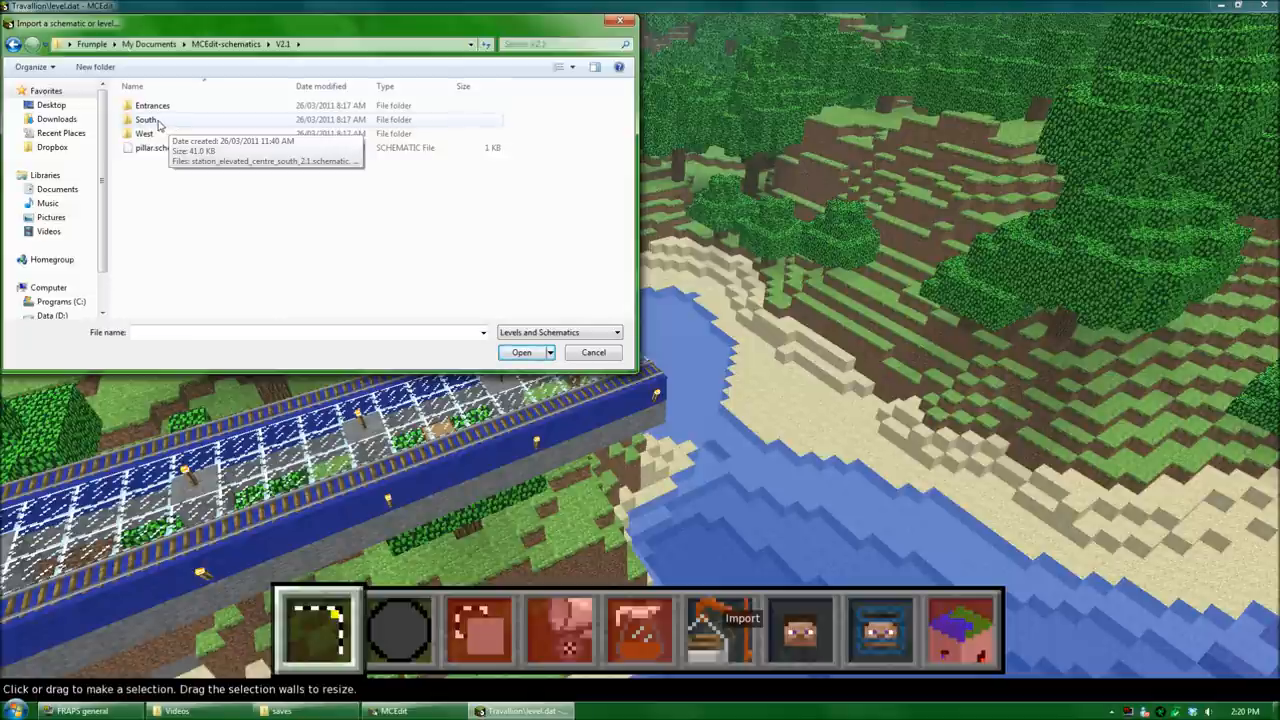
double_click(146, 120)
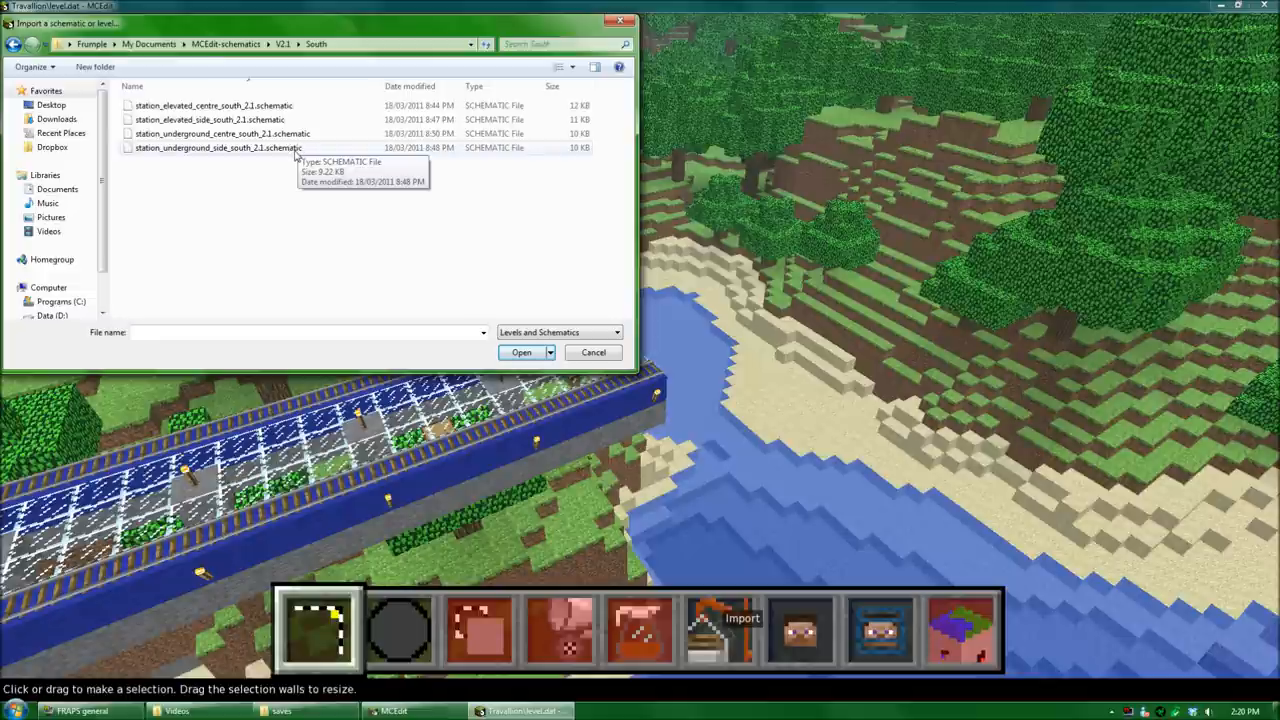
mouse_move(296, 156)
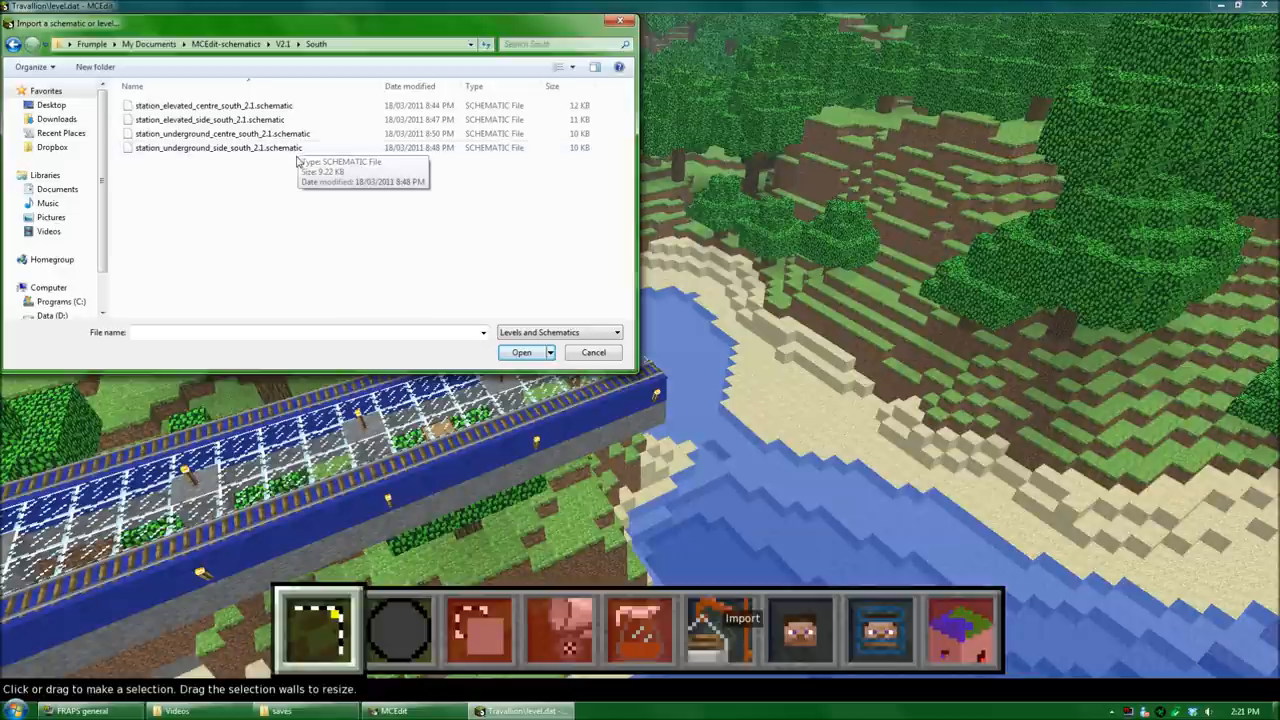
mouse_move(298, 164)
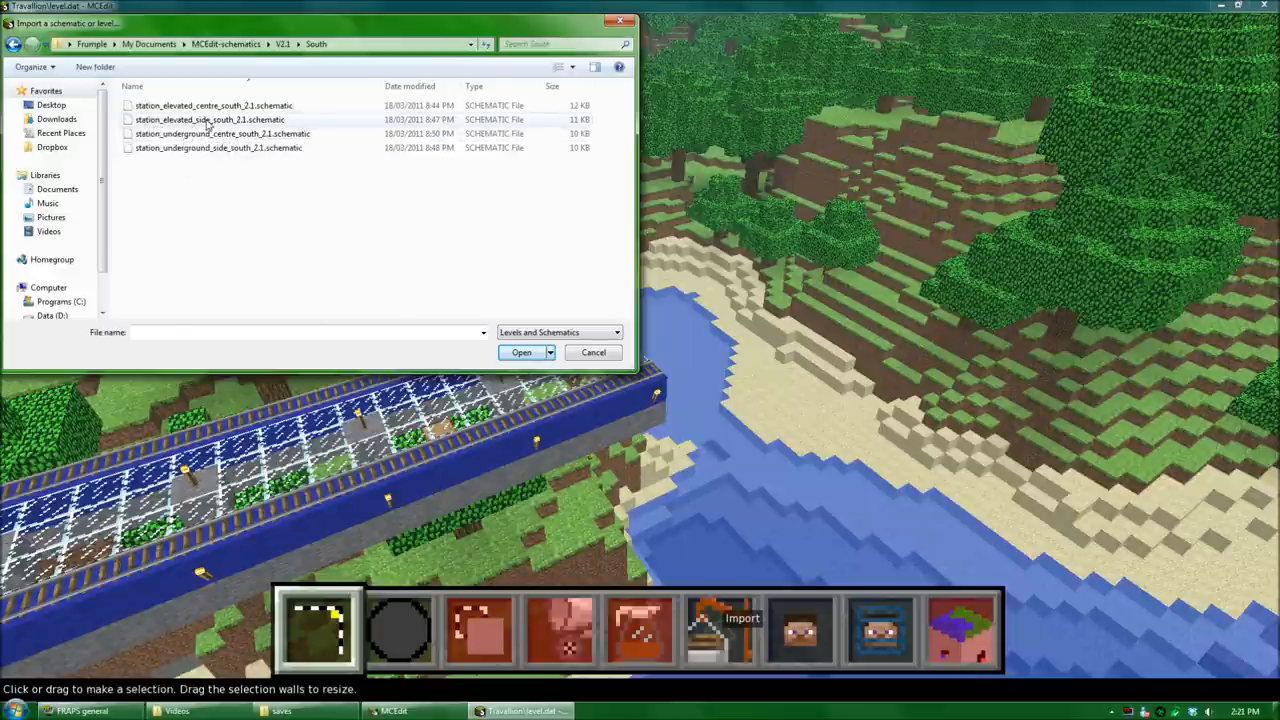
mouse_move(240, 120)
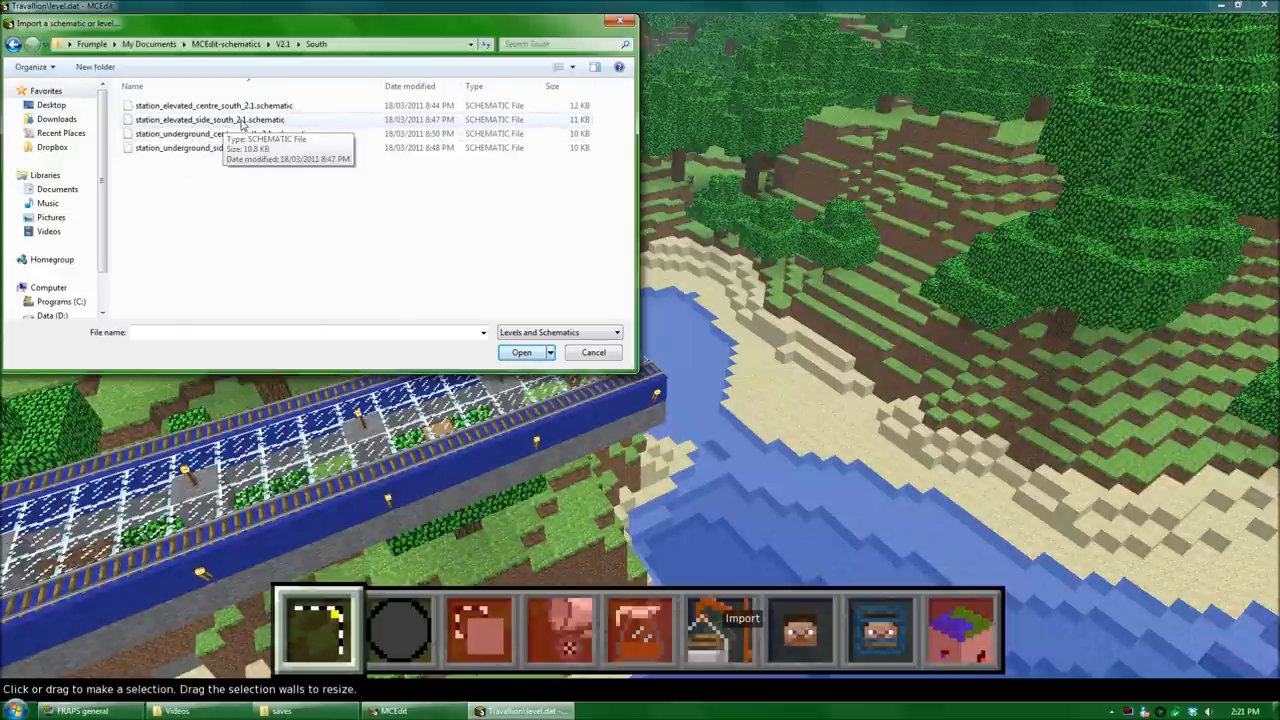
left_click(210, 120)
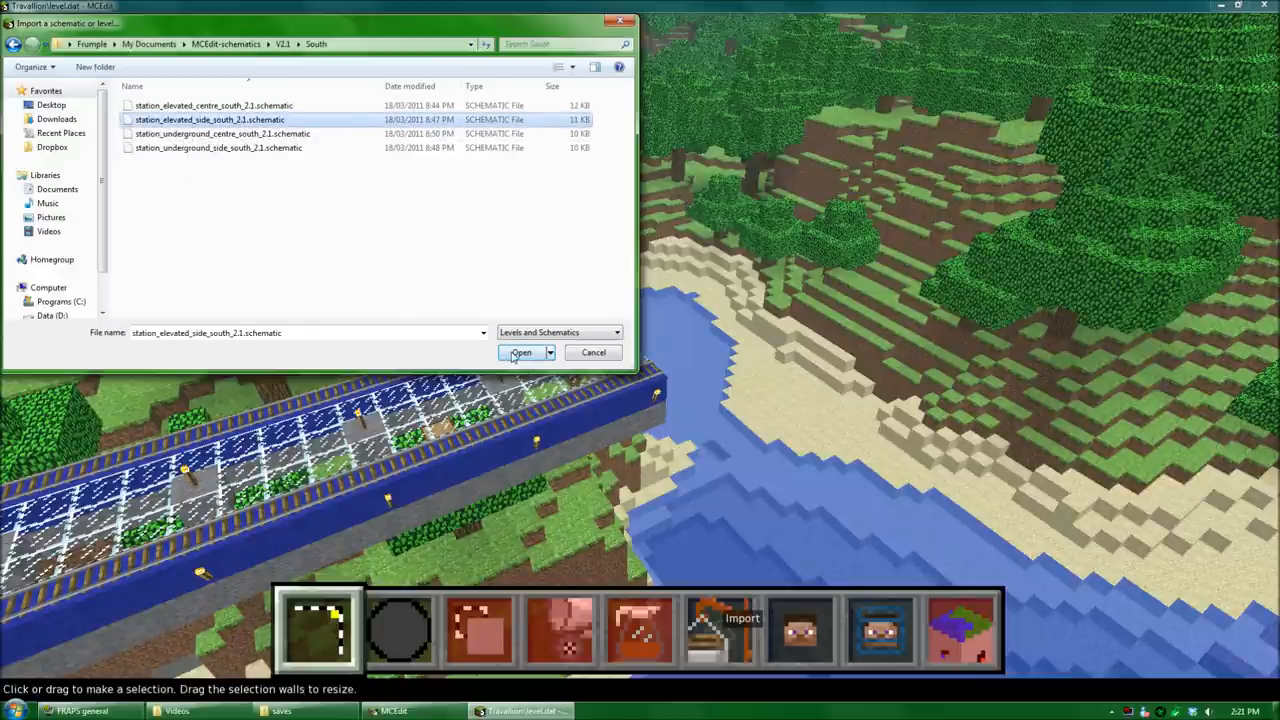
left_click(520, 352)
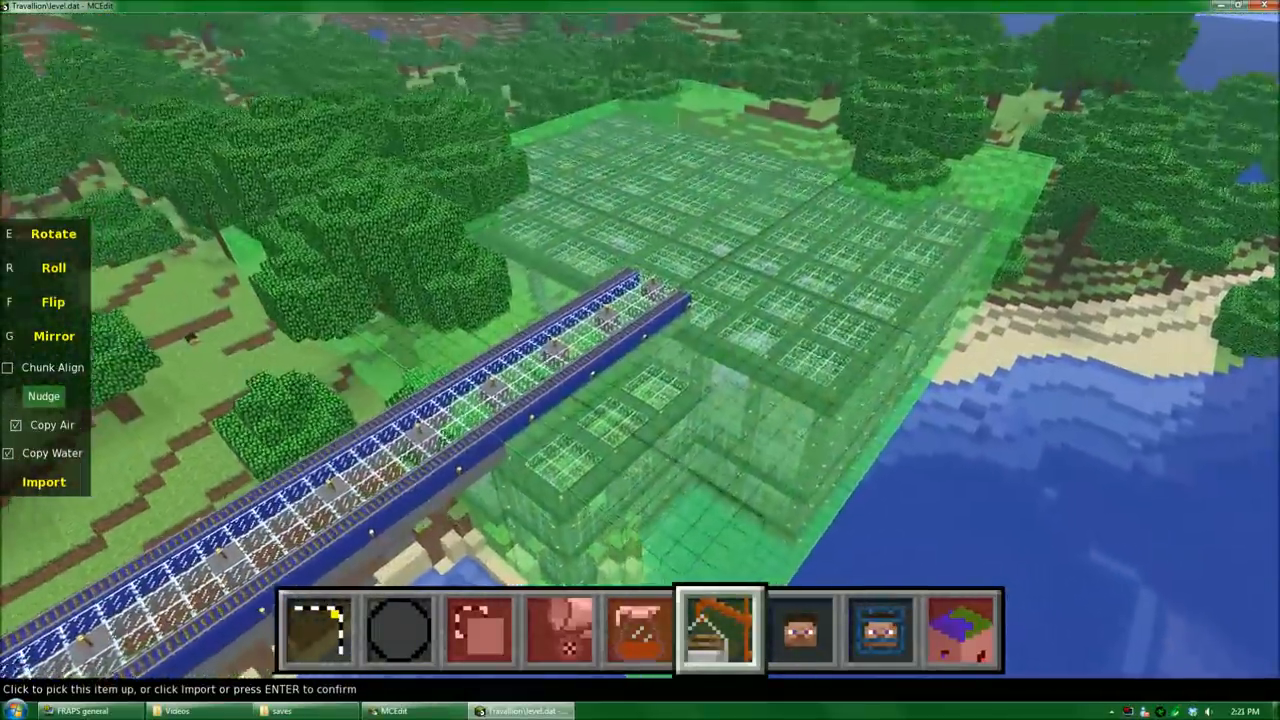
mouse_move(44, 396)
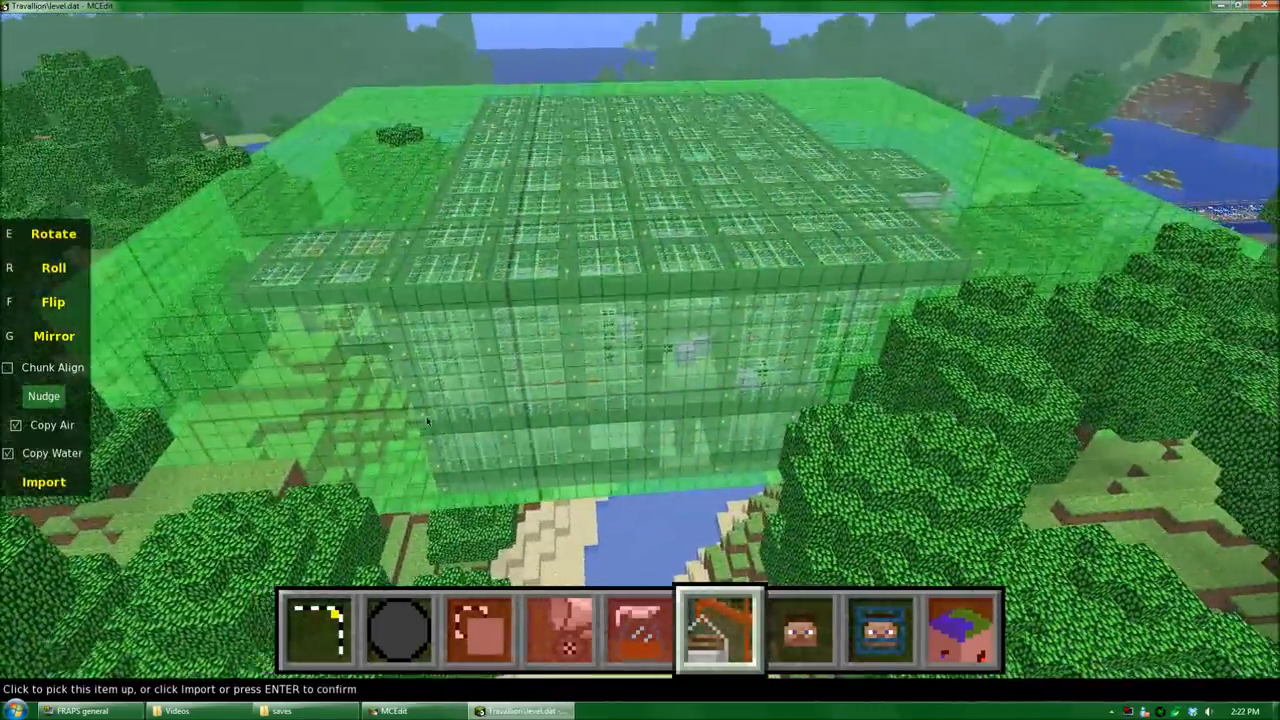
mouse_move(44, 396)
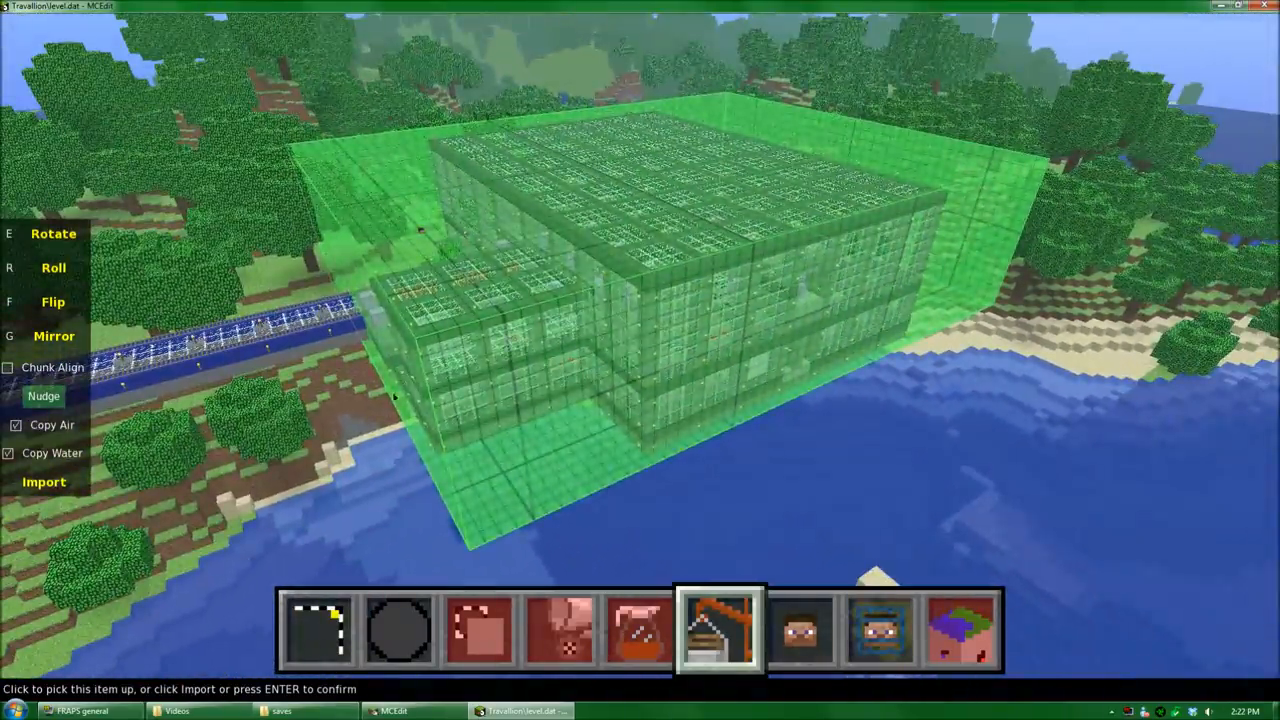
mouse_move(44, 482)
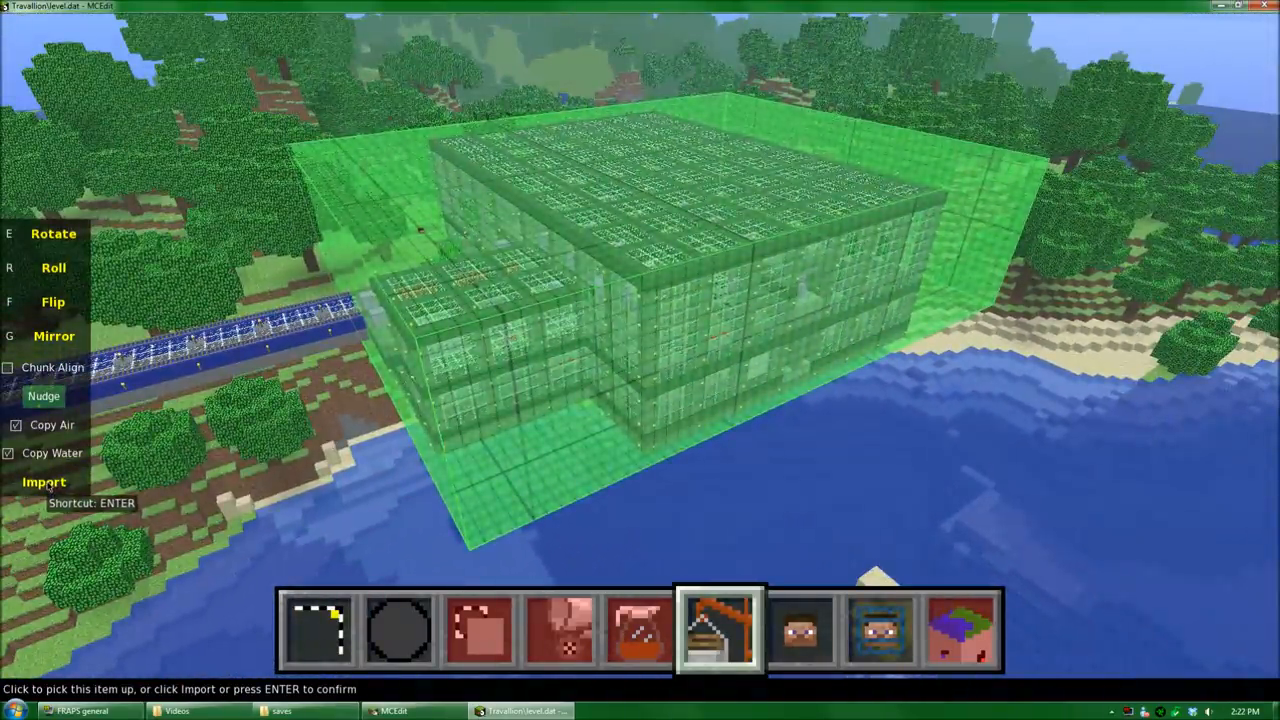
Commit the station preview so the glass building stands across the blue line track
left_click(44, 480)
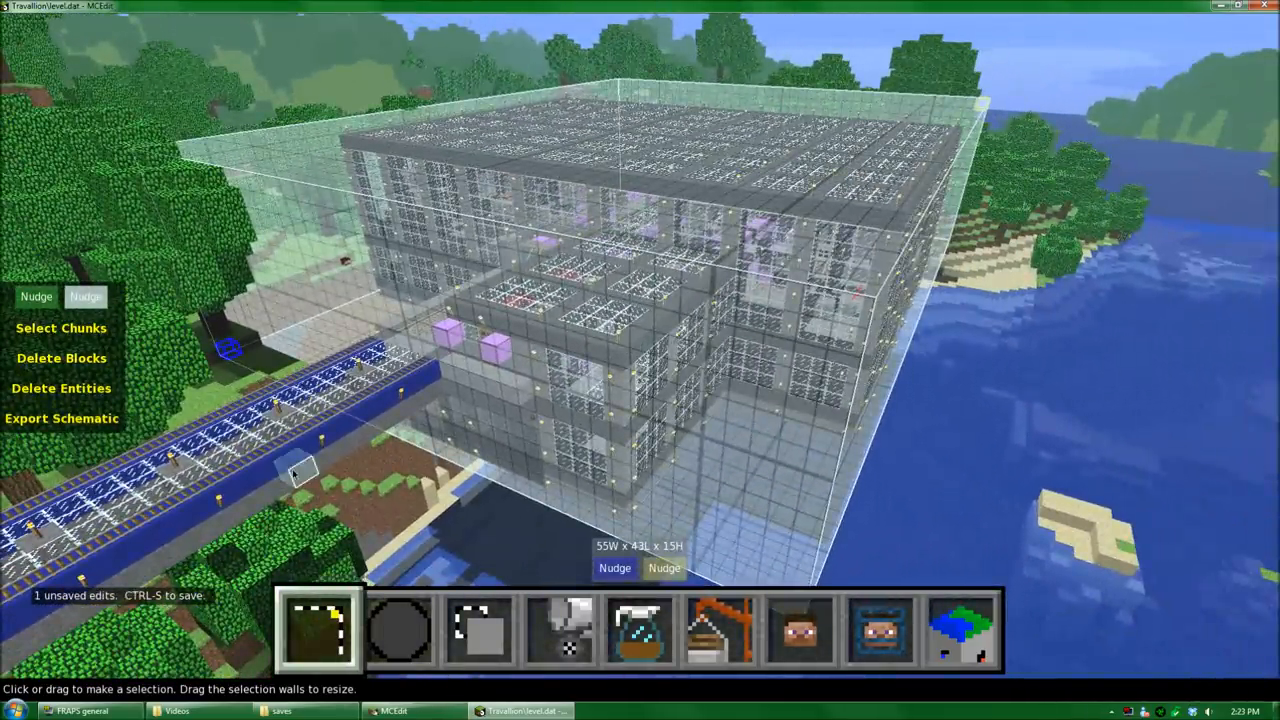
key("Escape")
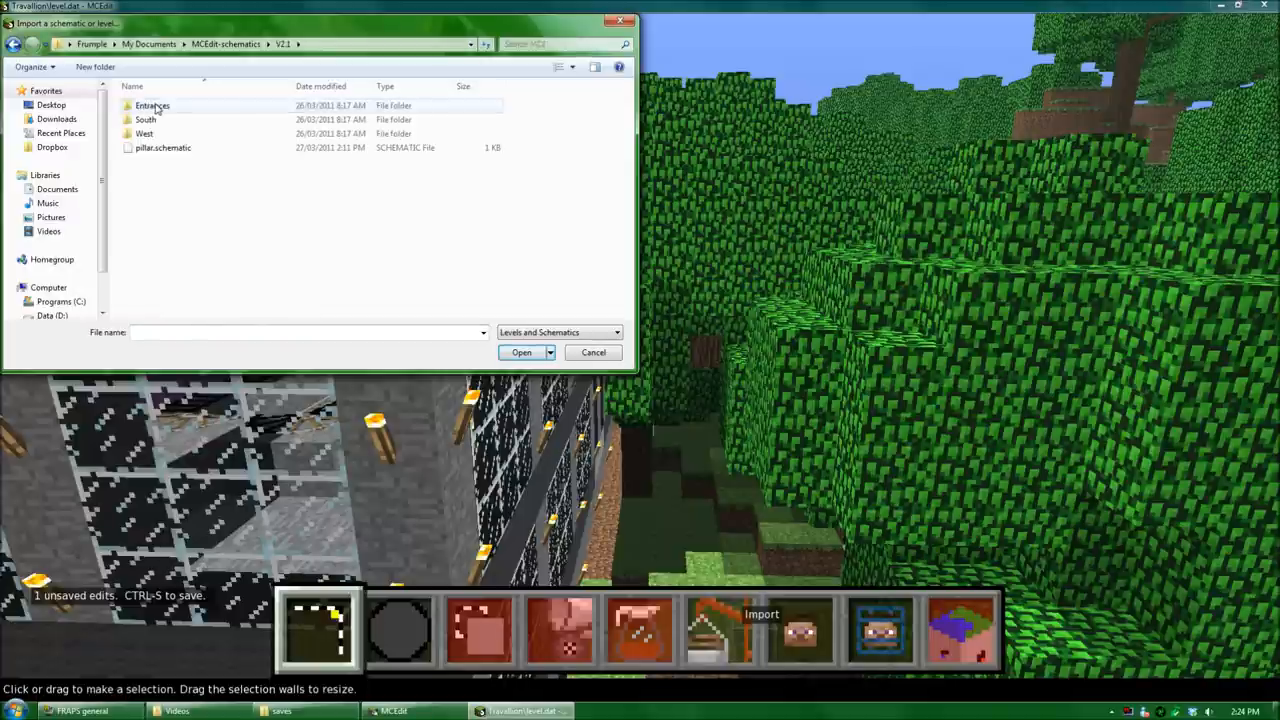
Pick an entrance schematic from the Entrances folder to float beside the station
double_click(152, 104)
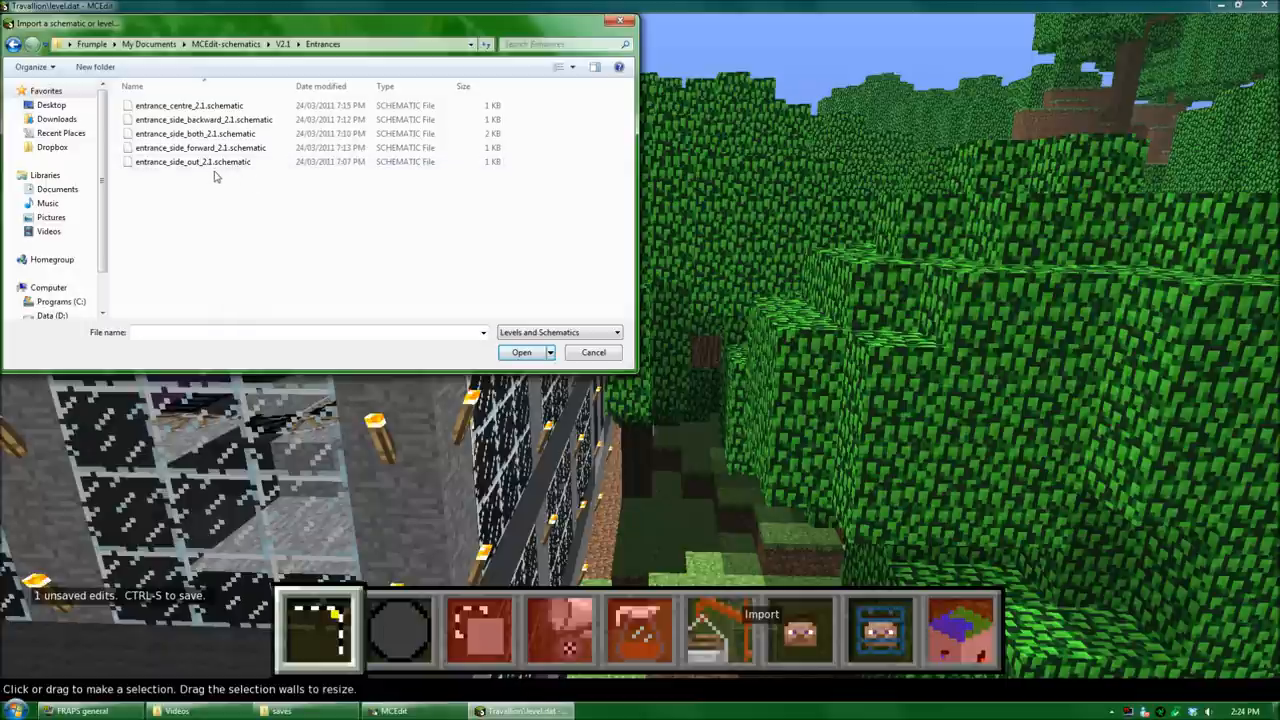
mouse_move(192, 162)
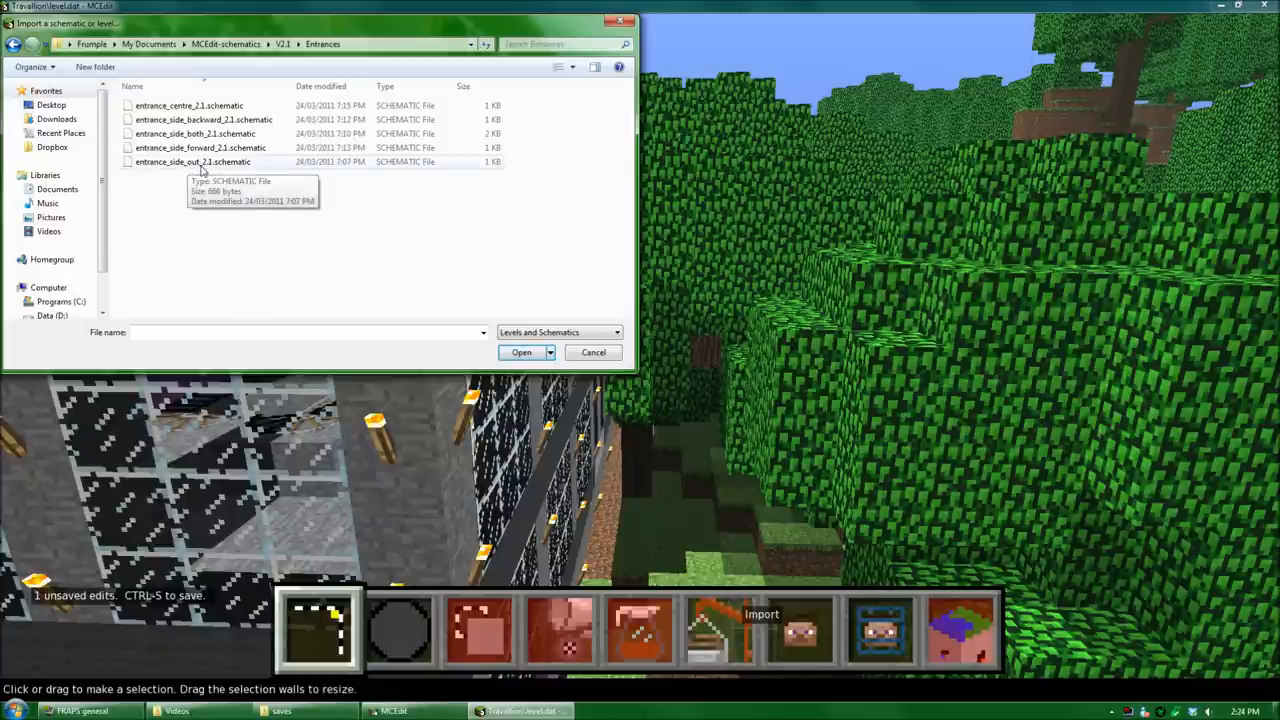
left_click(520, 352)
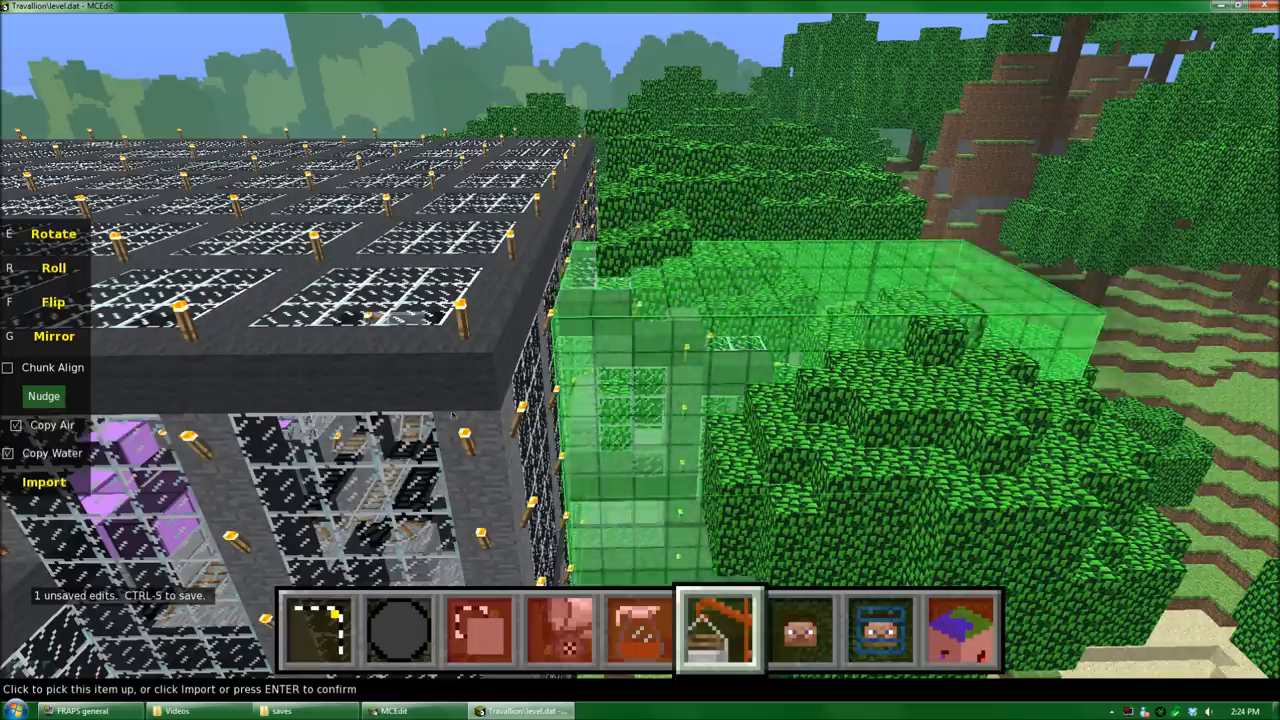
mouse_move(44, 396)
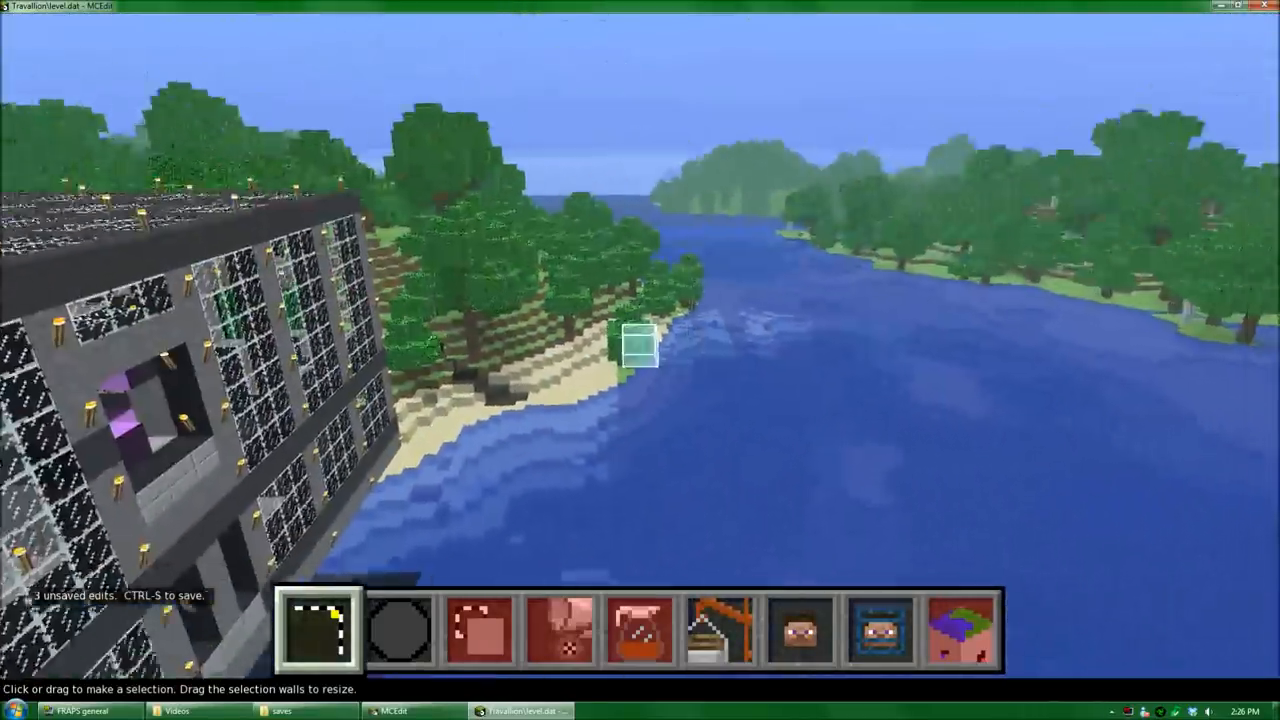
mouse_move(640, 360)
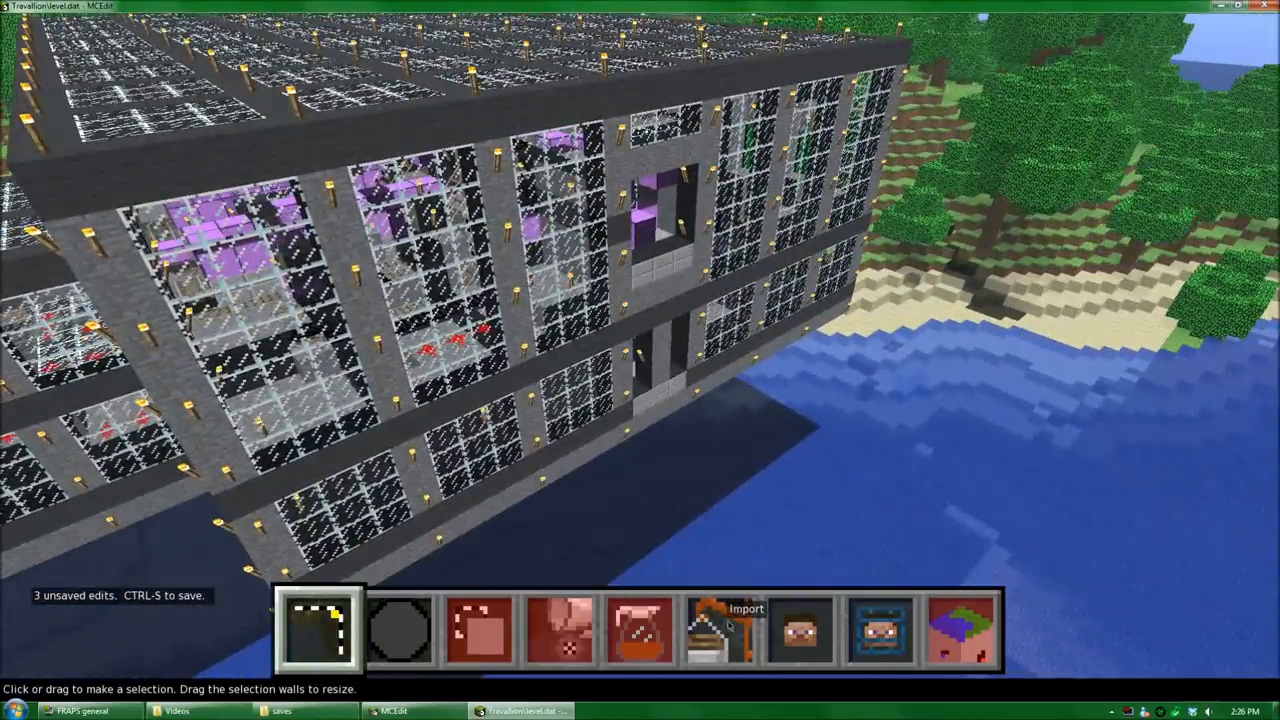
Import another entrance schematic from the Entrances folder for the station
left_click(718, 630)
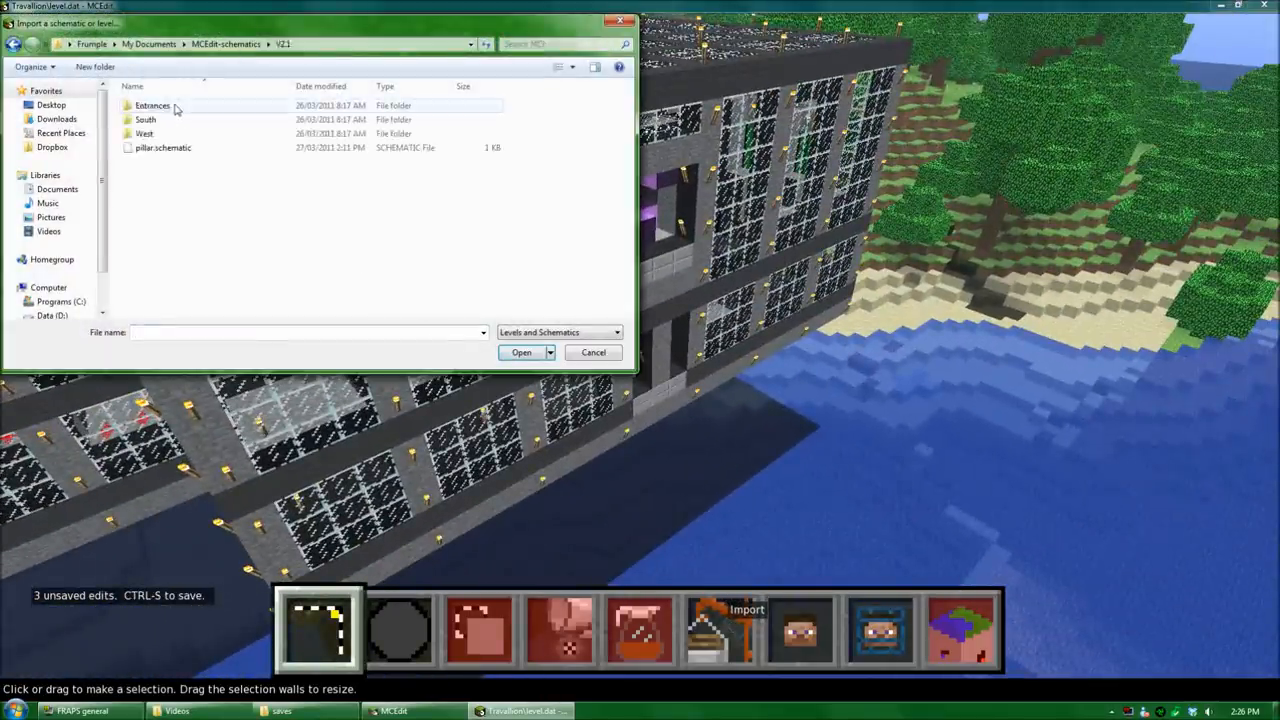
double_click(152, 104)
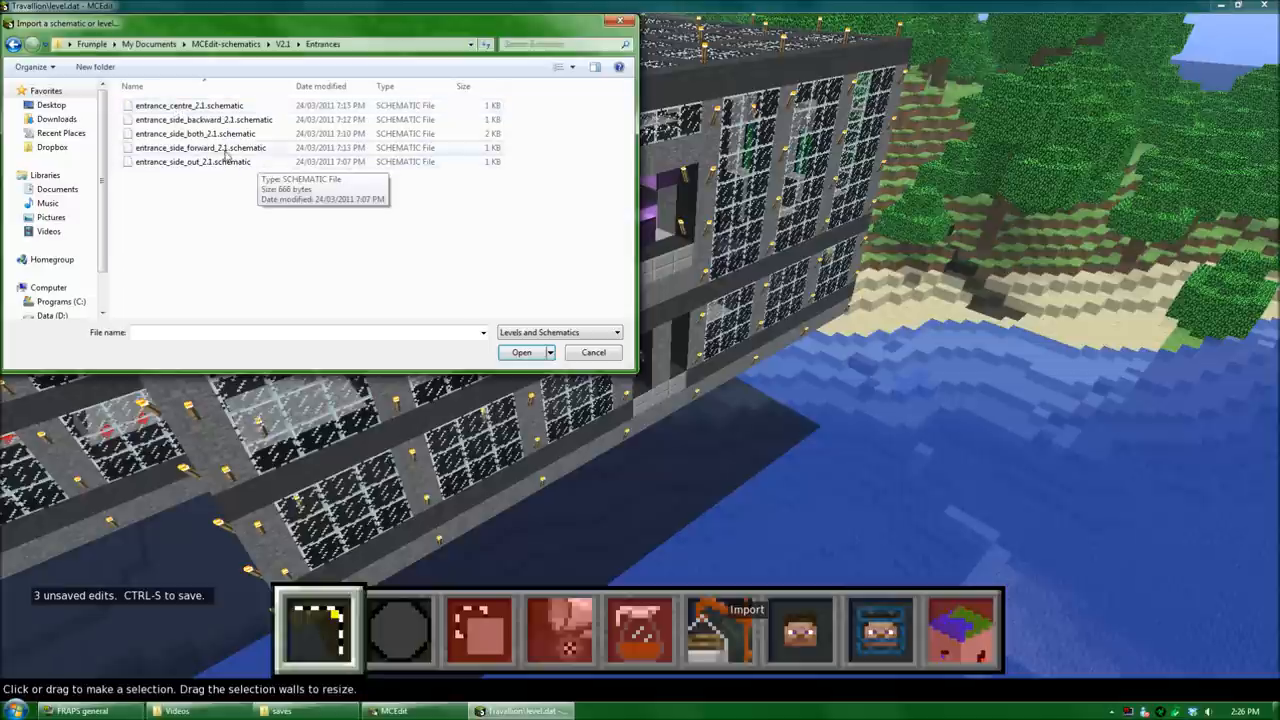
left_click(520, 352)
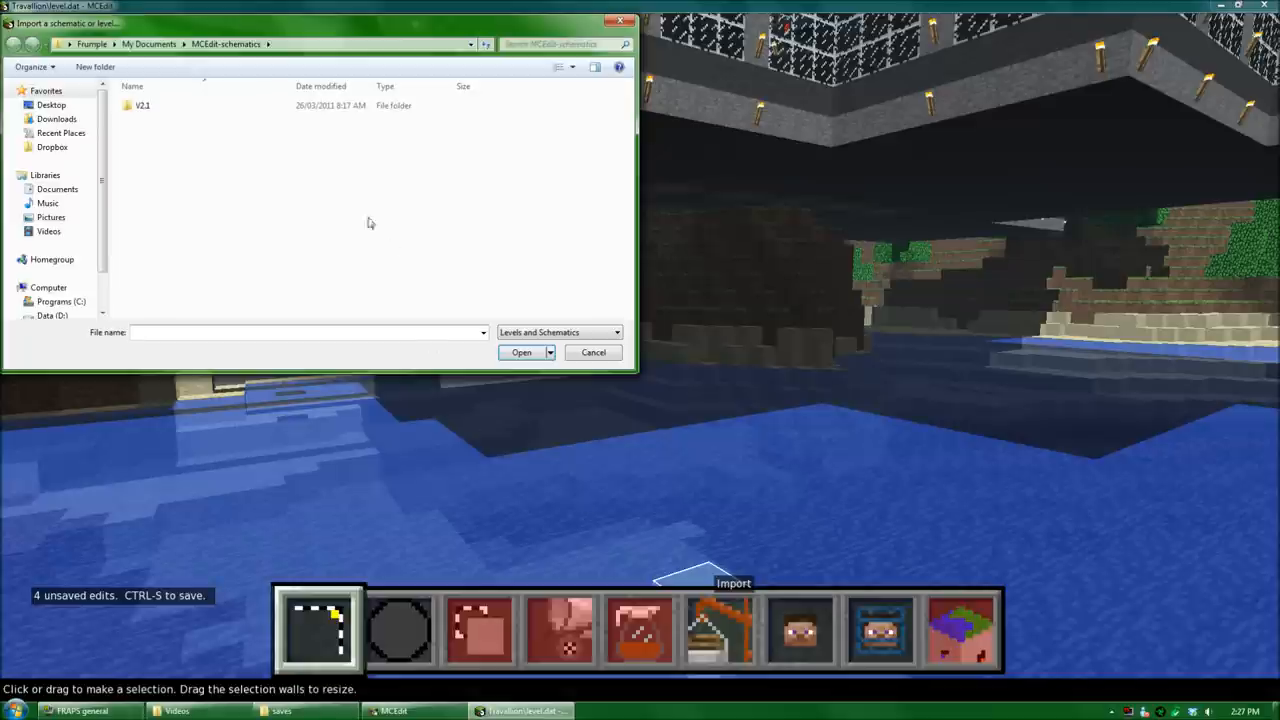
Import pillar.schematic from the V2.2 folder as a preview beneath the station
double_click(144, 104)
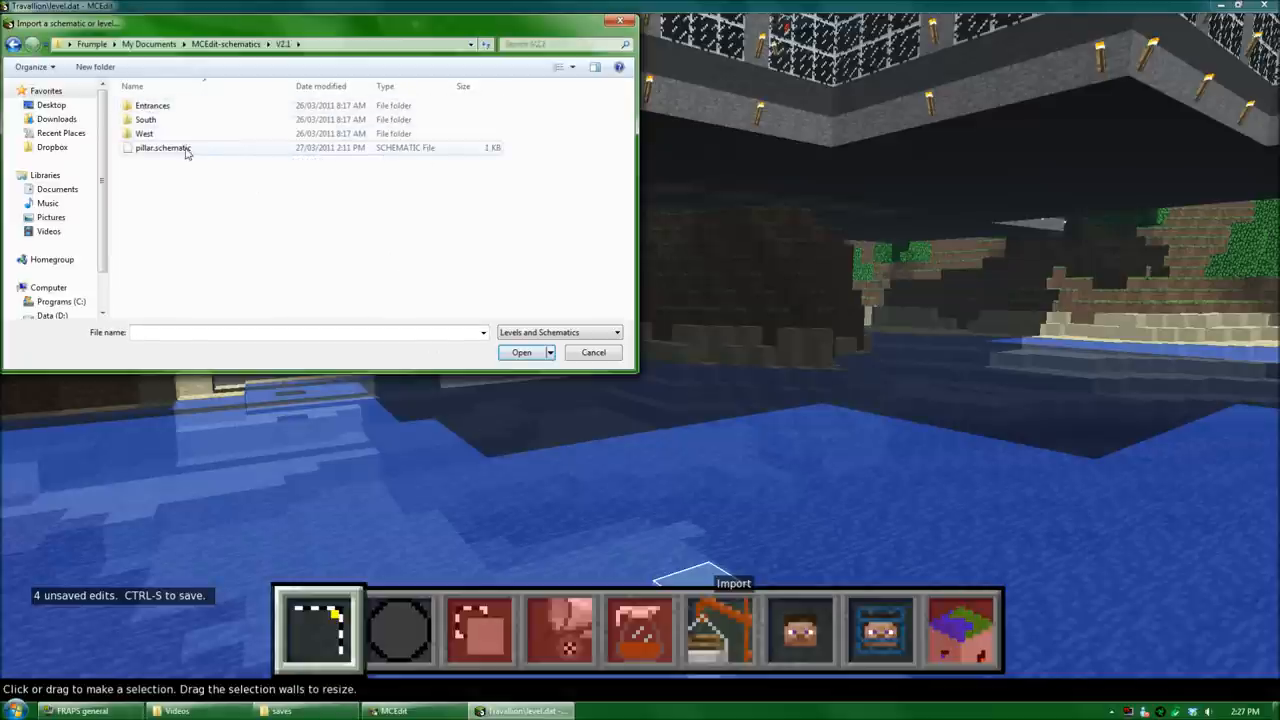
left_click(520, 352)
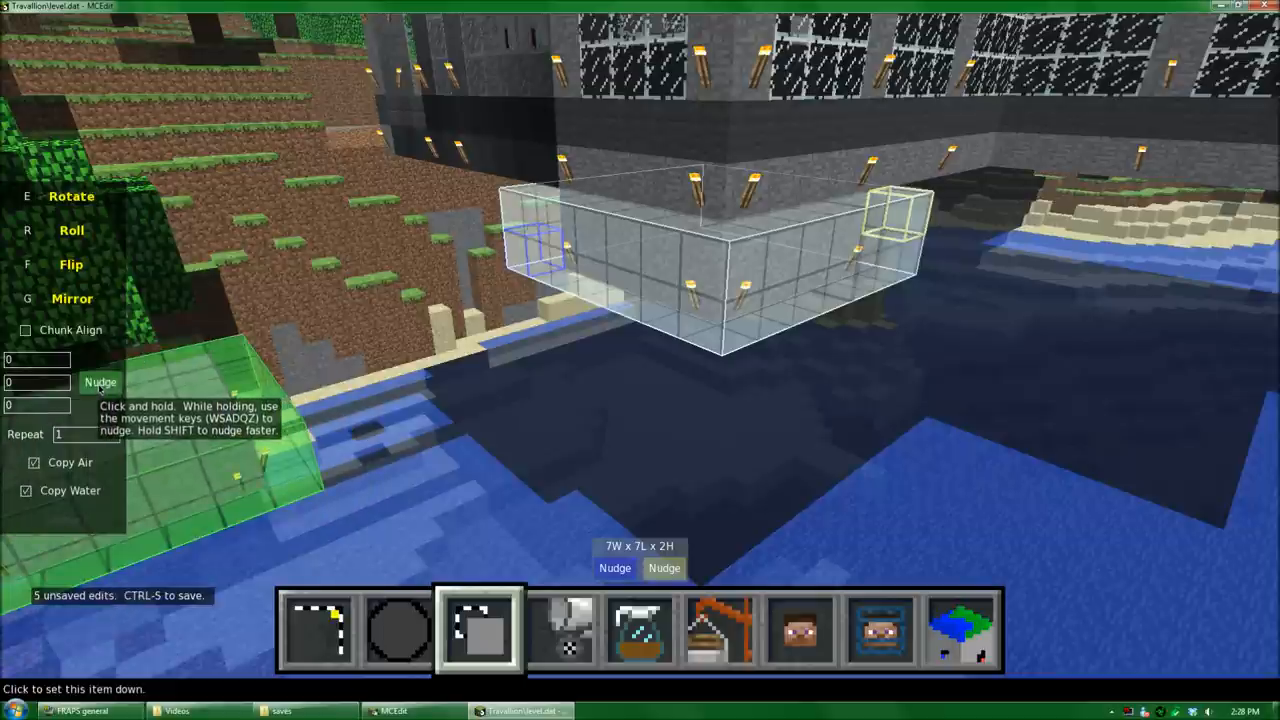
Nudge the cloned pillar slab downward beneath the station toward the water
left_click(100, 382)
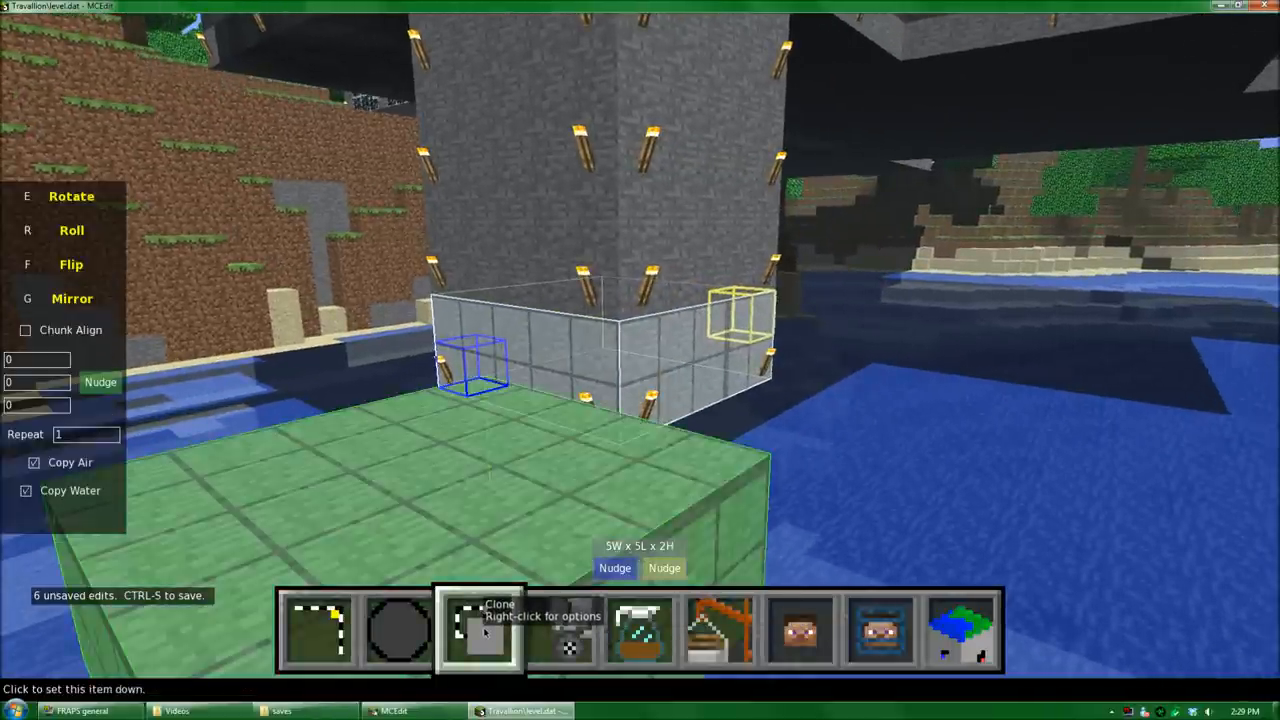
Nudge the pillar clone down two more blocks through the water toward the seabed
left_click(100, 382)
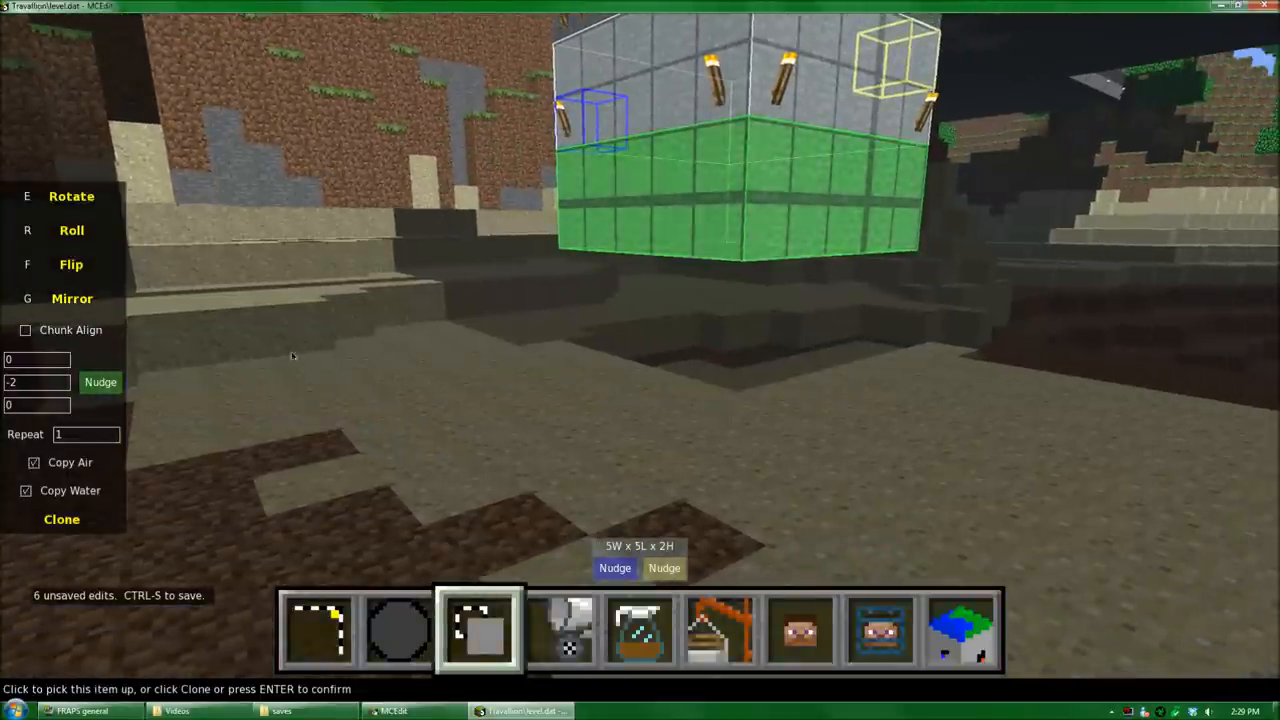
mouse_move(78, 444)
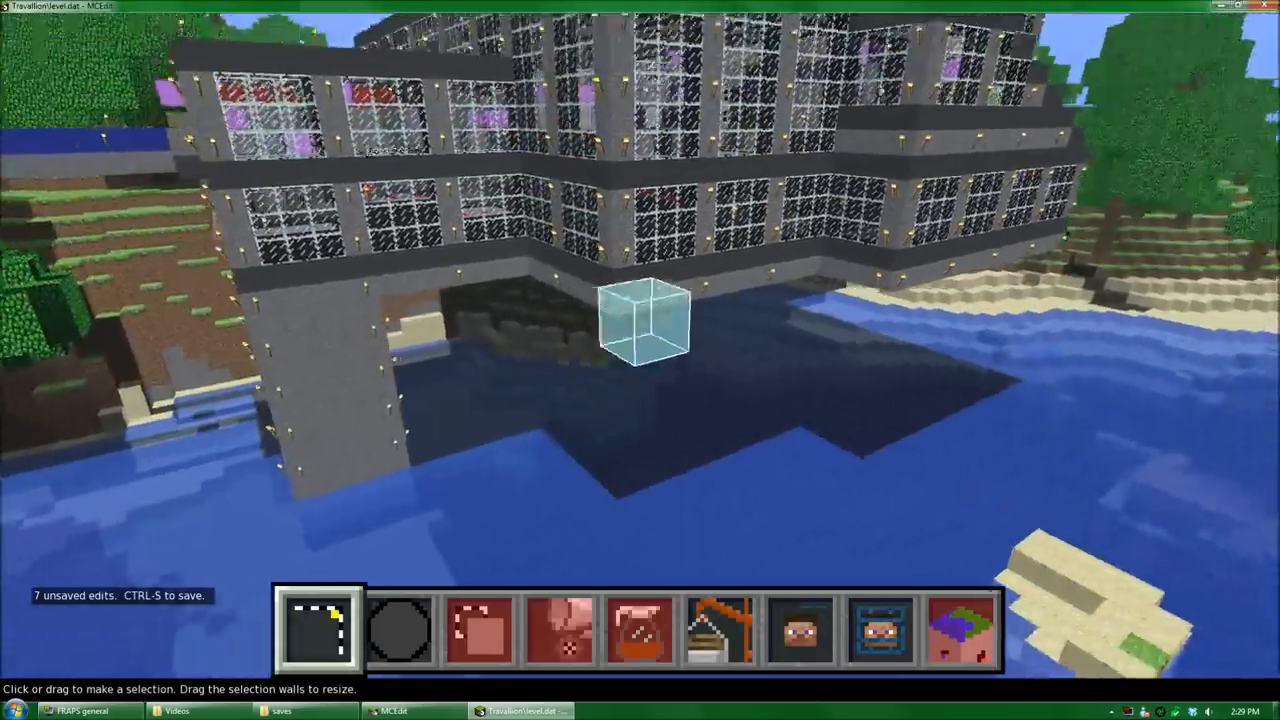
mouse_move(640, 360)
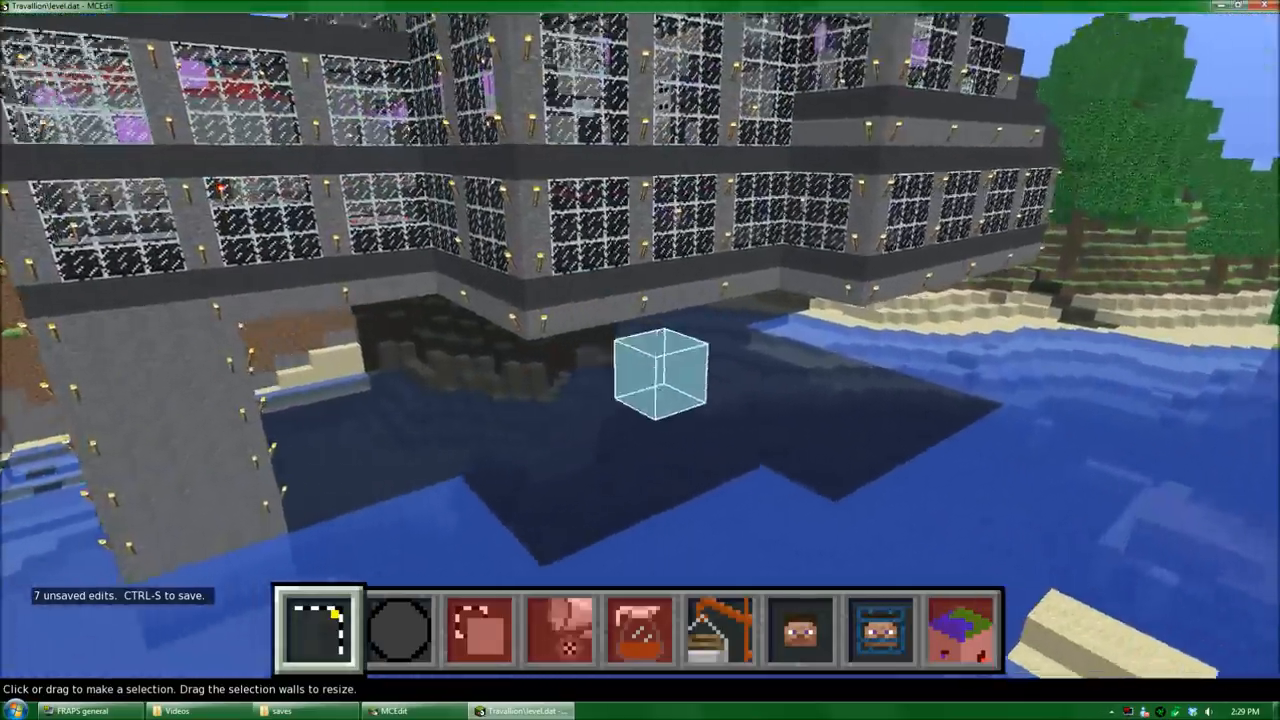